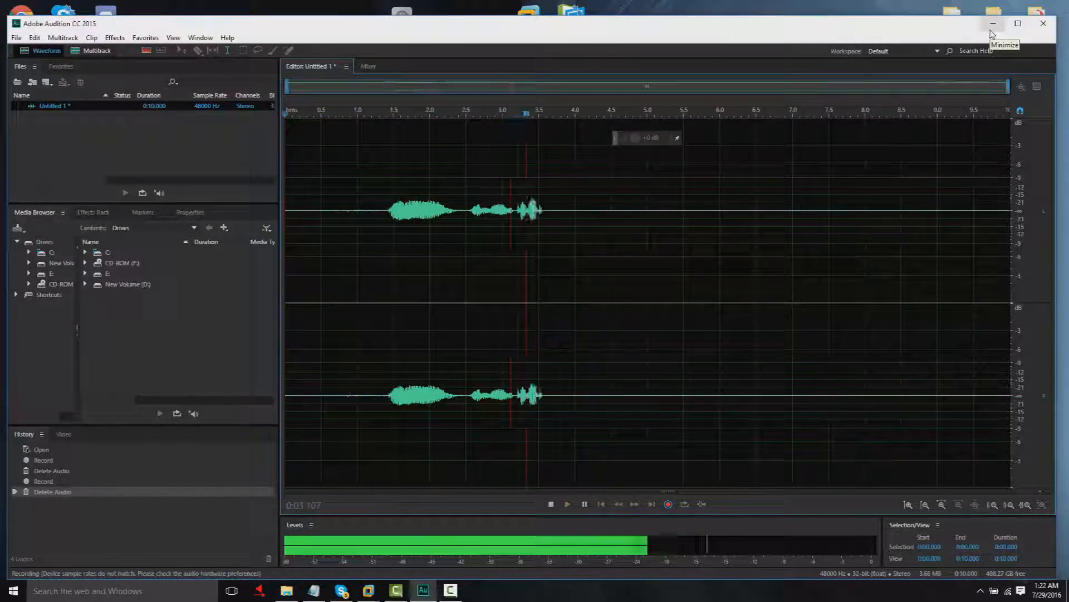
- Minimize Adobe Audition and select the VMware Workstation Pro desktop shortcut
left_click(991, 24)
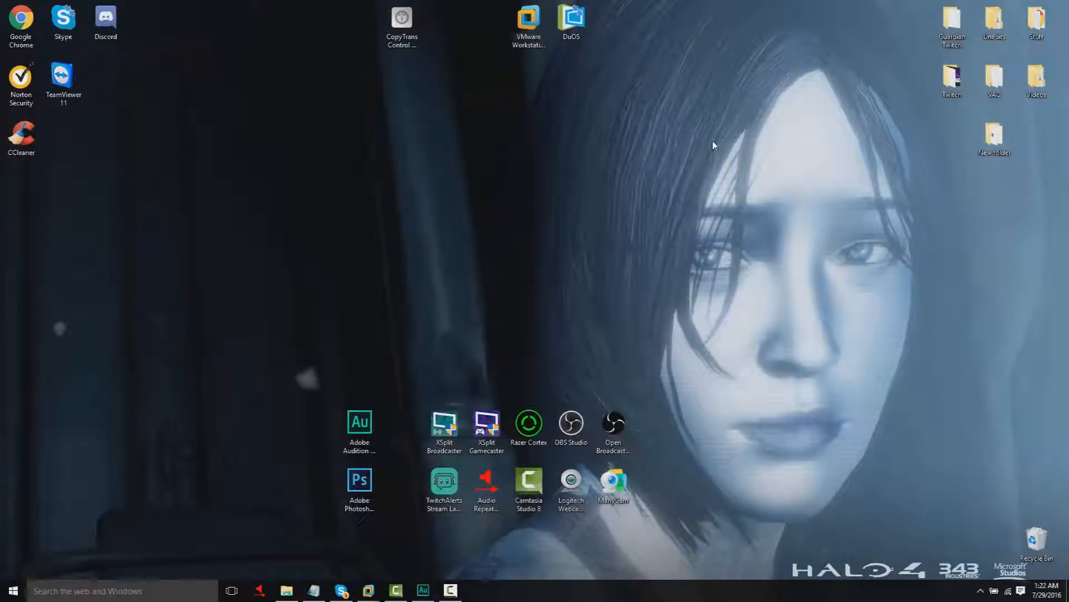
left_click(359, 421)
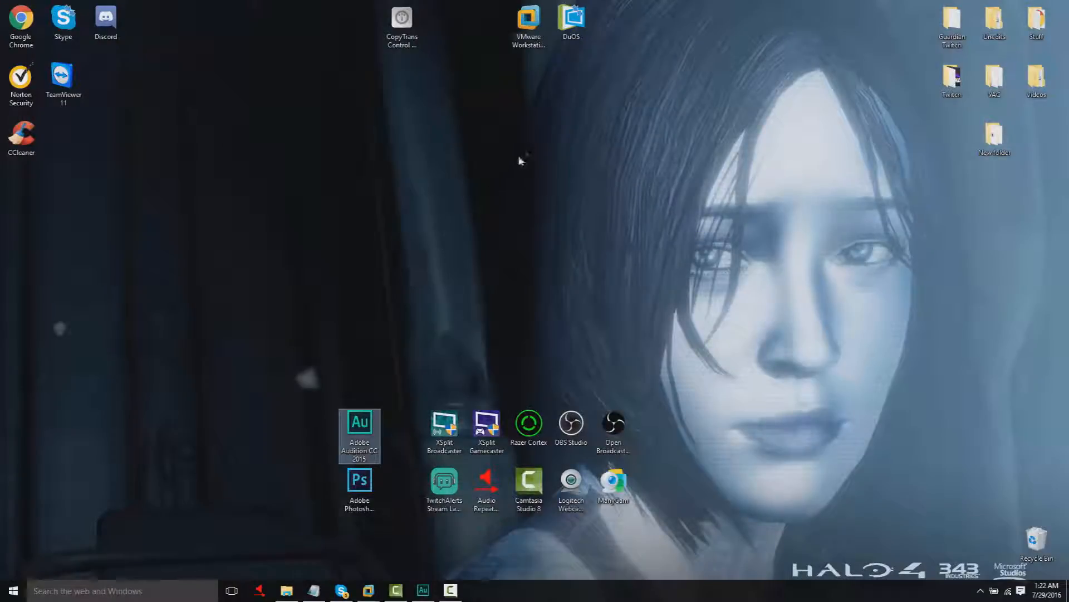
left_click(530, 18)
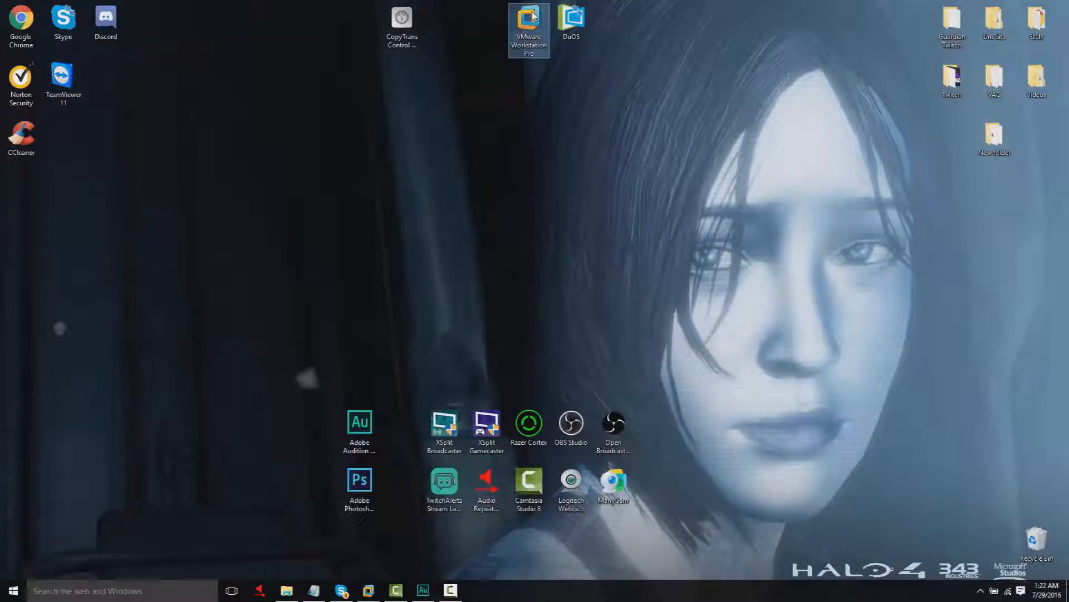
- Launch VMware Workstation, show the suspended Kali VM's summary, and open the File menu
double_click(522, 17)
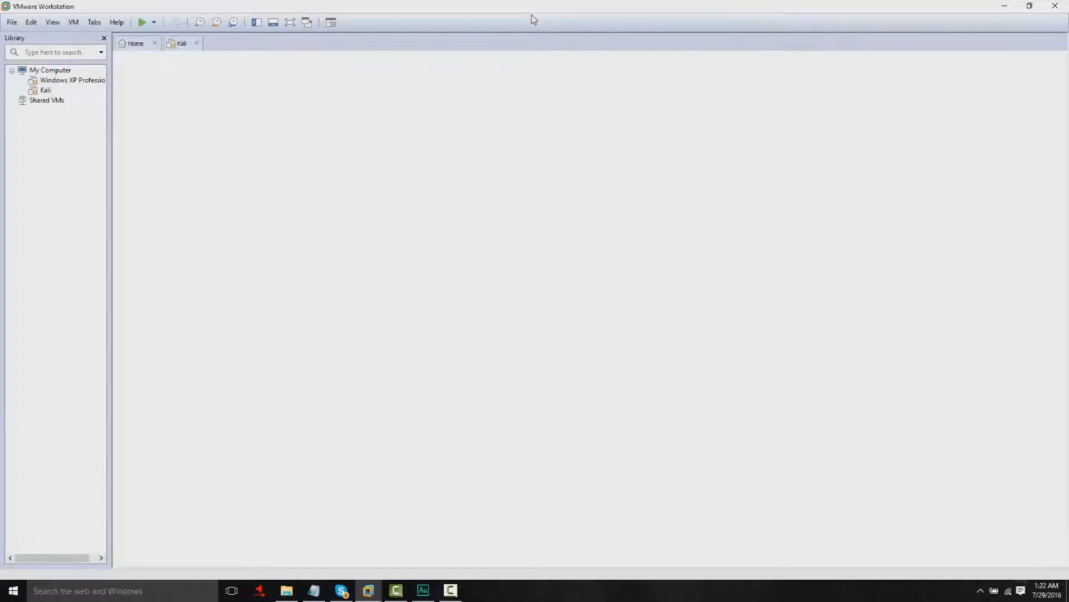
left_click(183, 42)
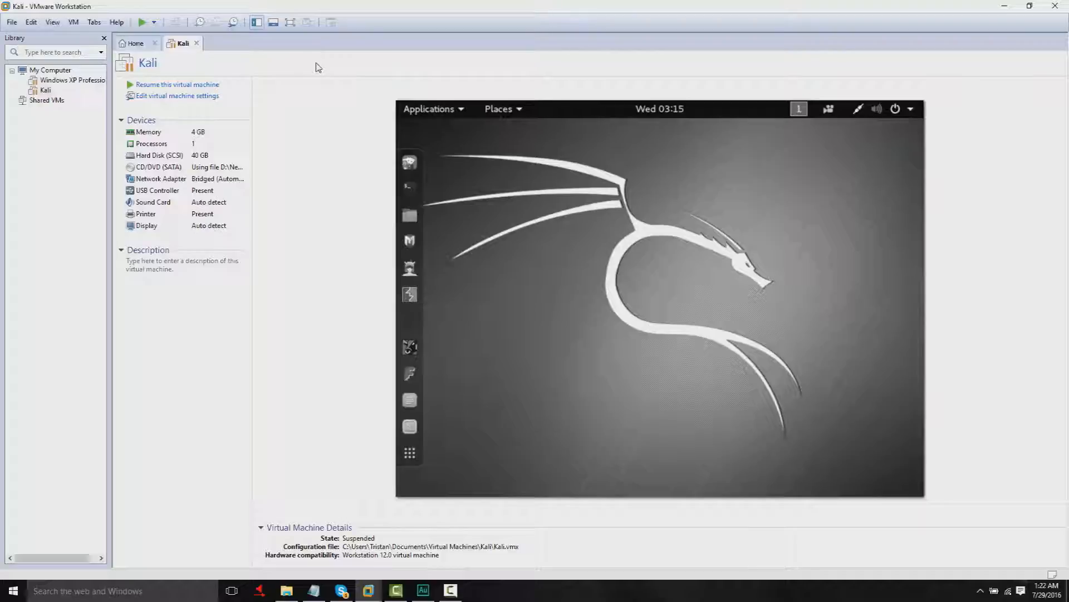
mouse_move(183, 88)
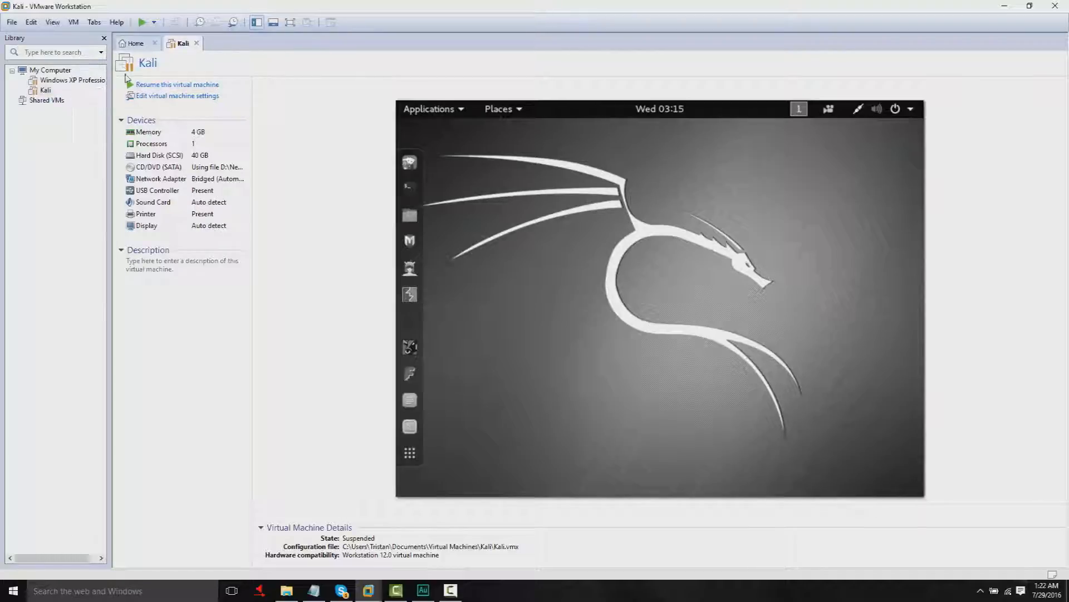
left_click(44, 89)
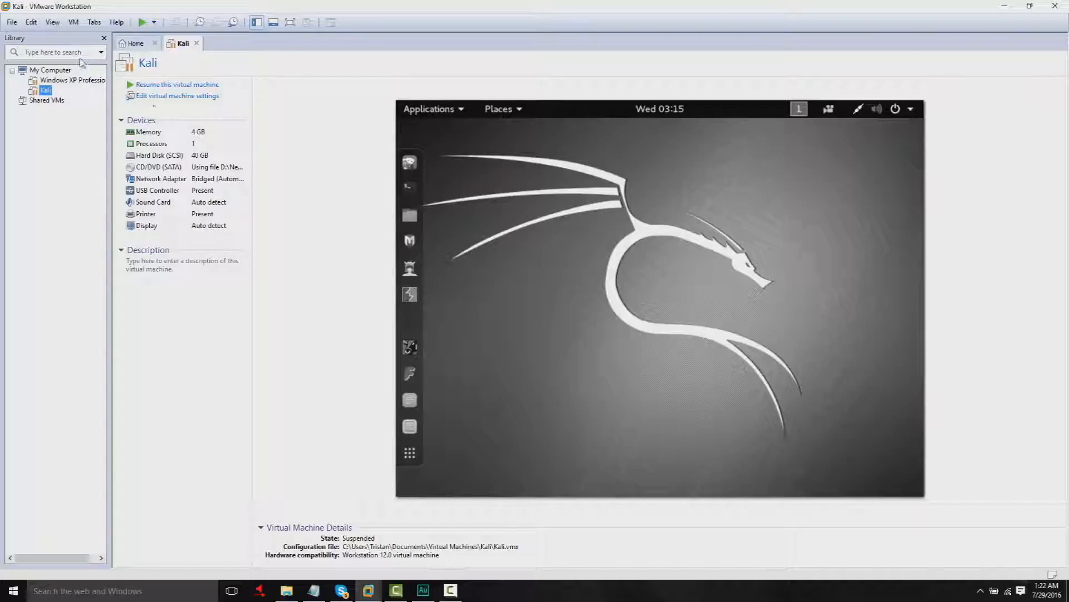
left_click(12, 22)
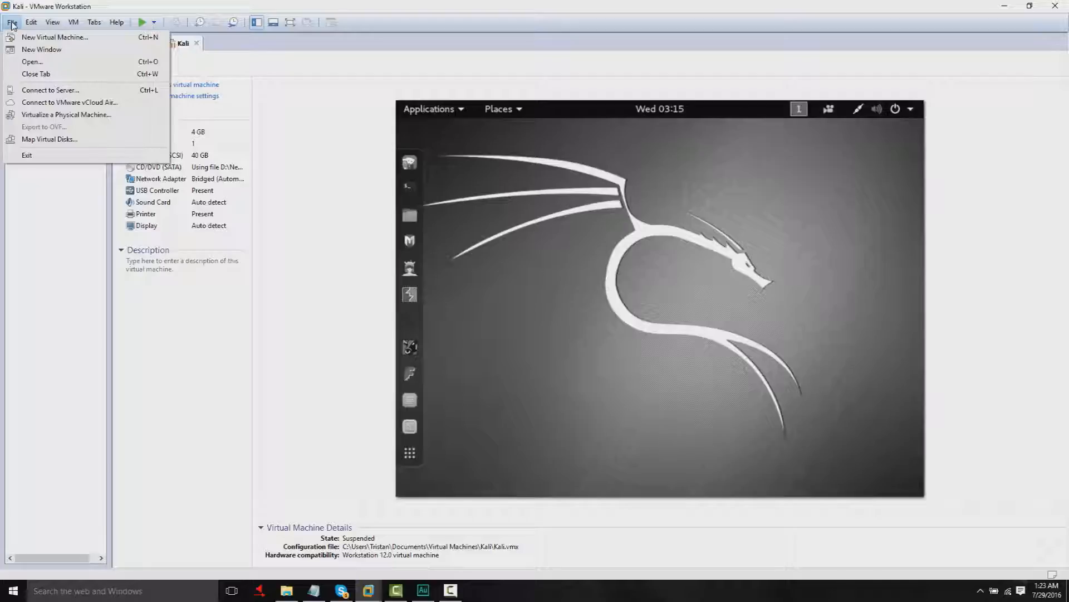
mouse_move(50, 38)
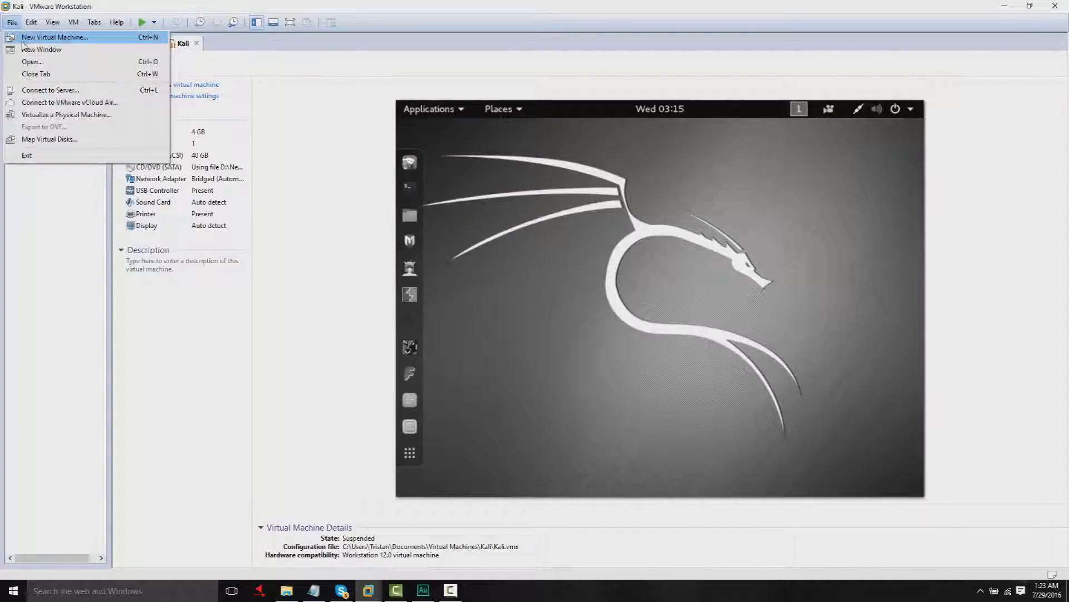
mouse_move(44, 48)
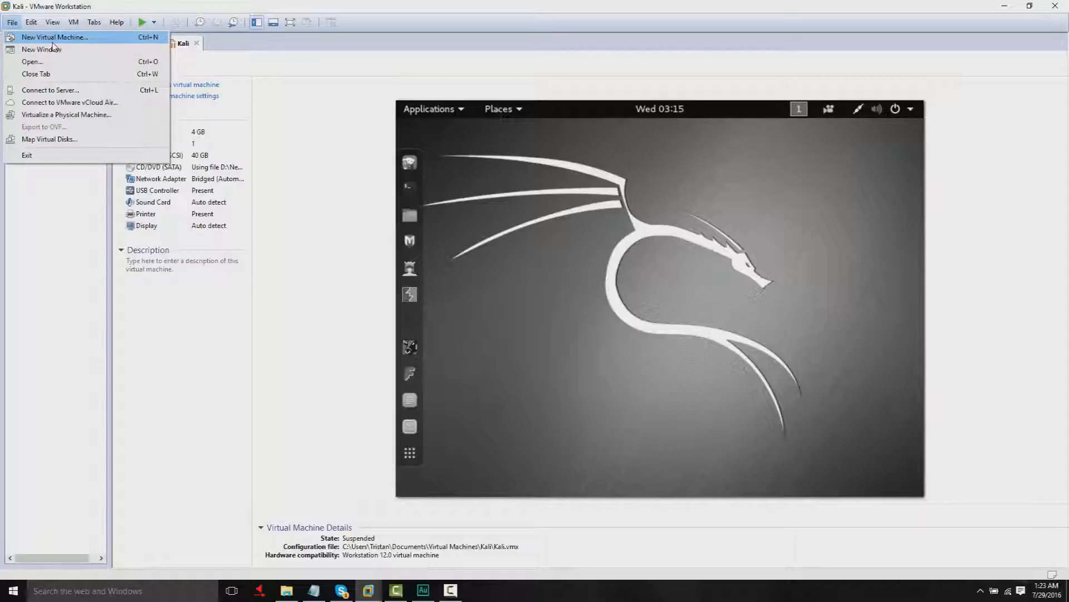
- Start a new virtual machine with Custom (advanced) configuration, reaching hardware compatibility
left_click(50, 38)
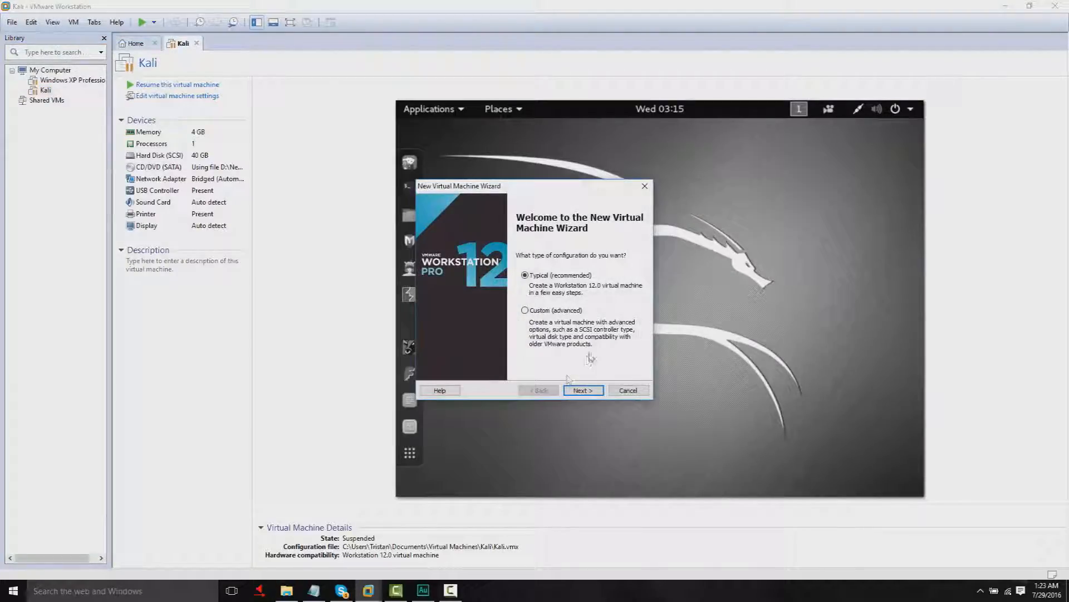
left_click(524, 310)
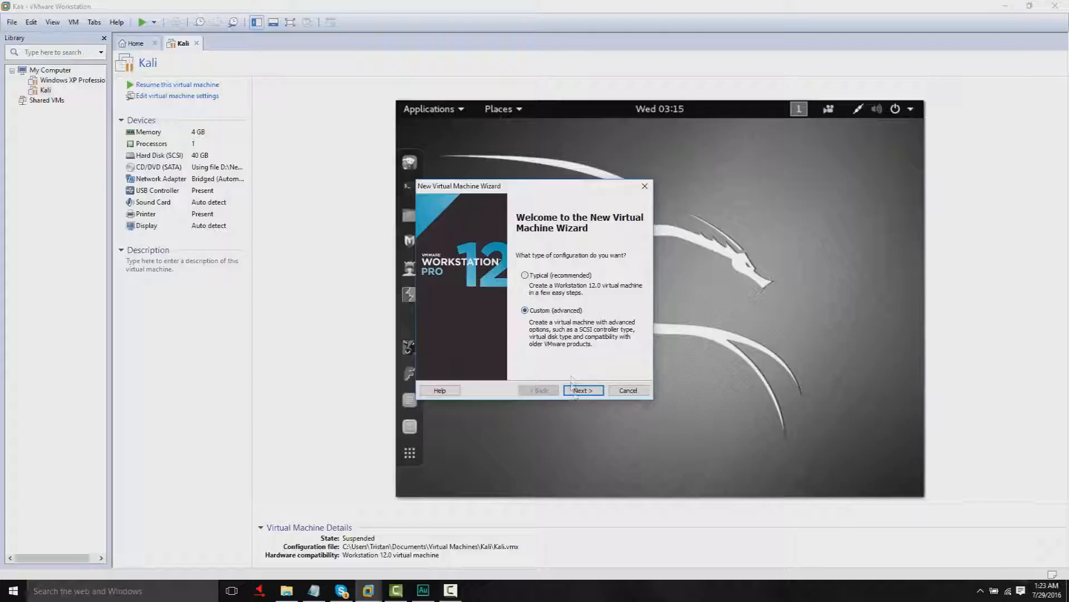
left_click(584, 389)
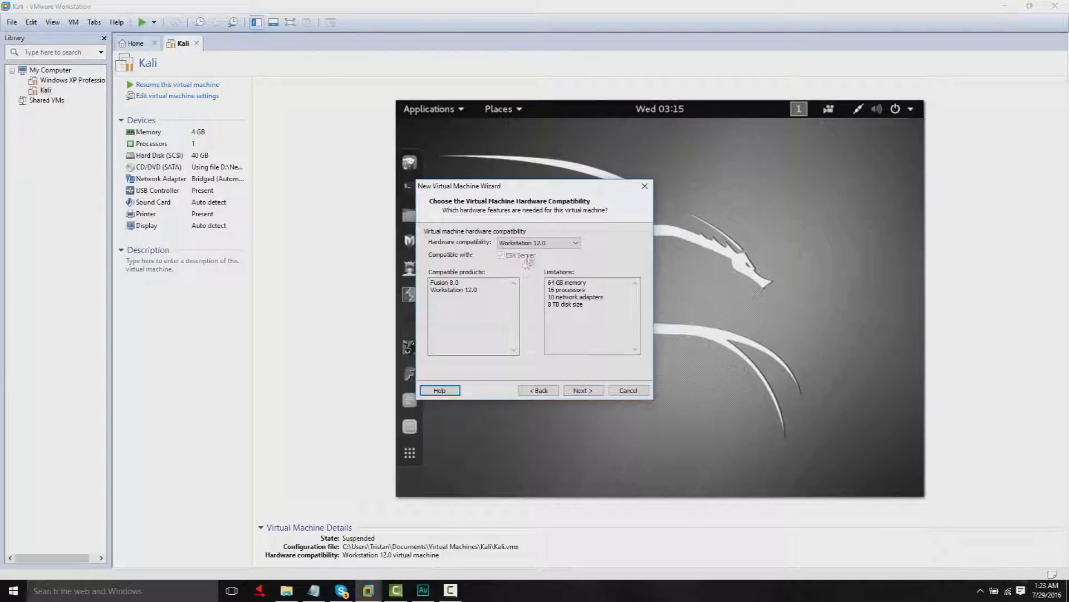
- Choose an installer disc image from D:\New folder\Apps\kali-linux-2016.1-amd64
left_click(583, 390)
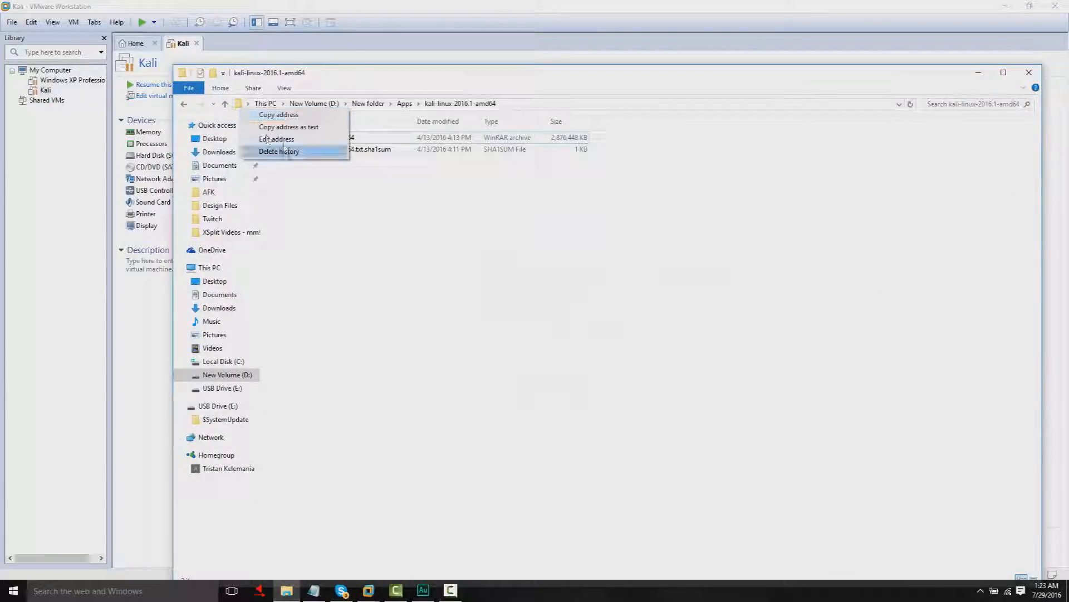
left_click(277, 138)
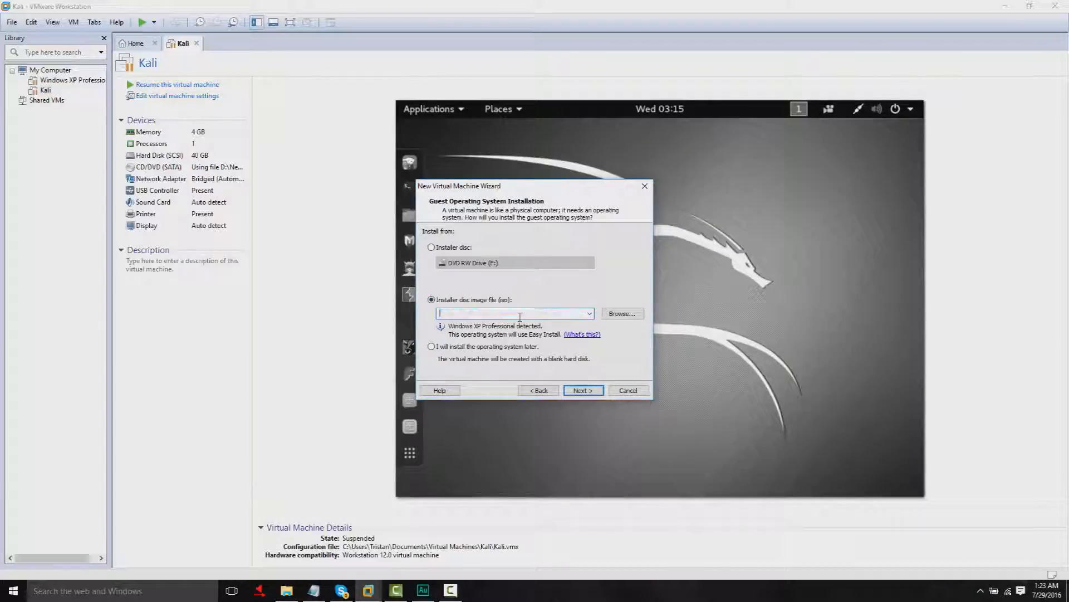
type("D:\\New folder\\Apps\\kali-linux-2016.1-amd64")
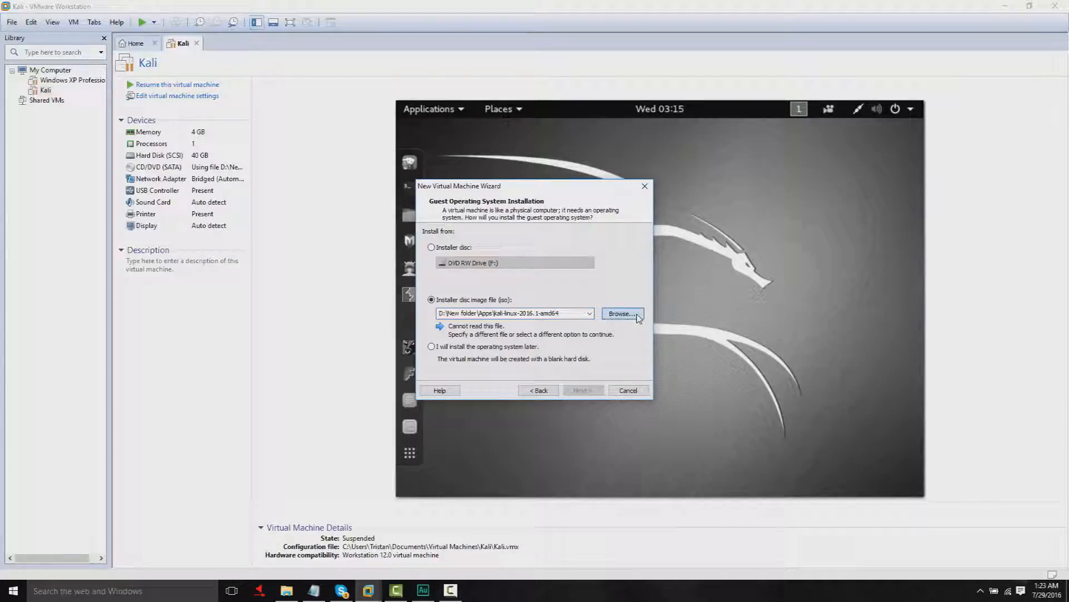
left_click(623, 313)
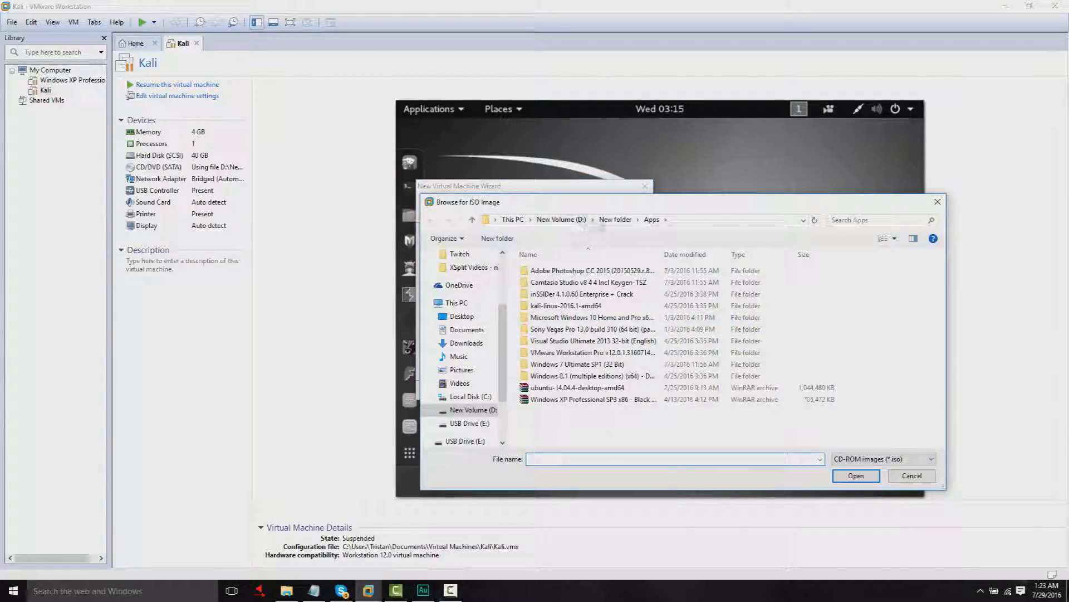
double_click(565, 305)
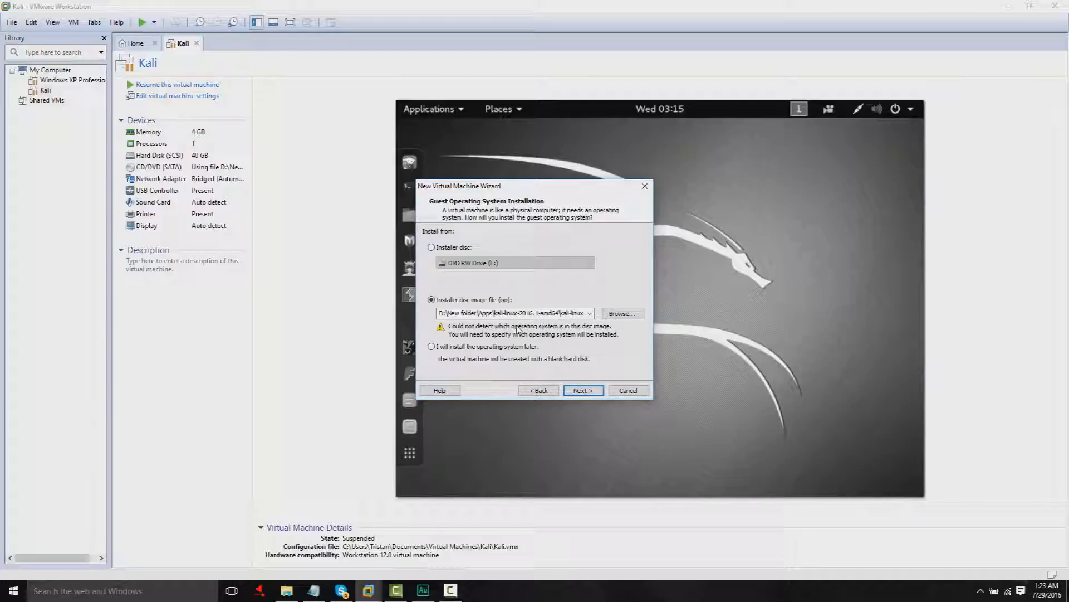
mouse_move(595, 357)
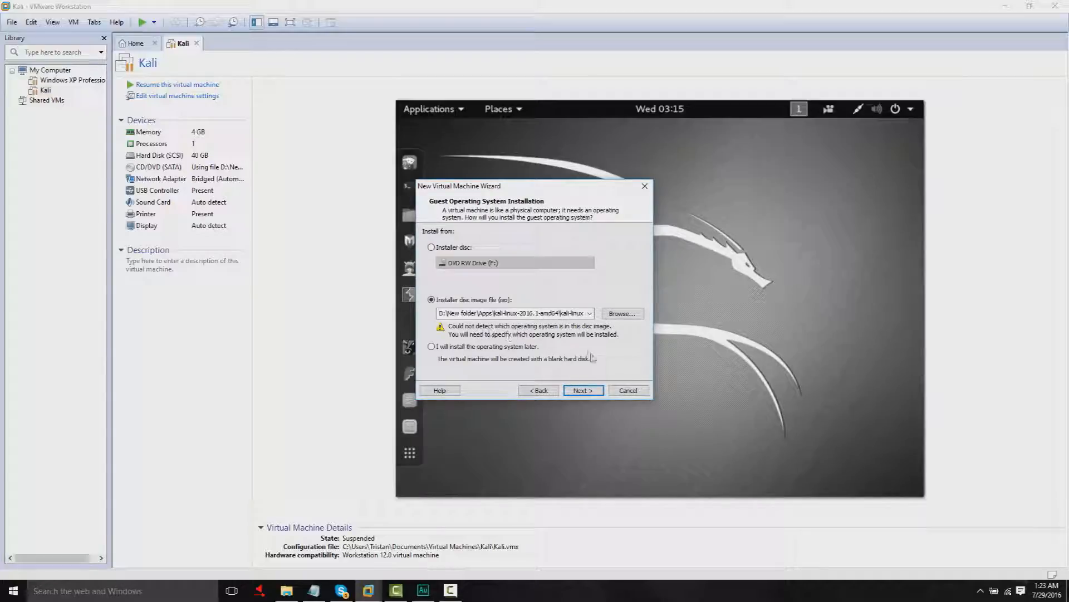
- Set the guest OS to Linux and name the machine 'Kali Linux' at the default location
left_click(584, 390)
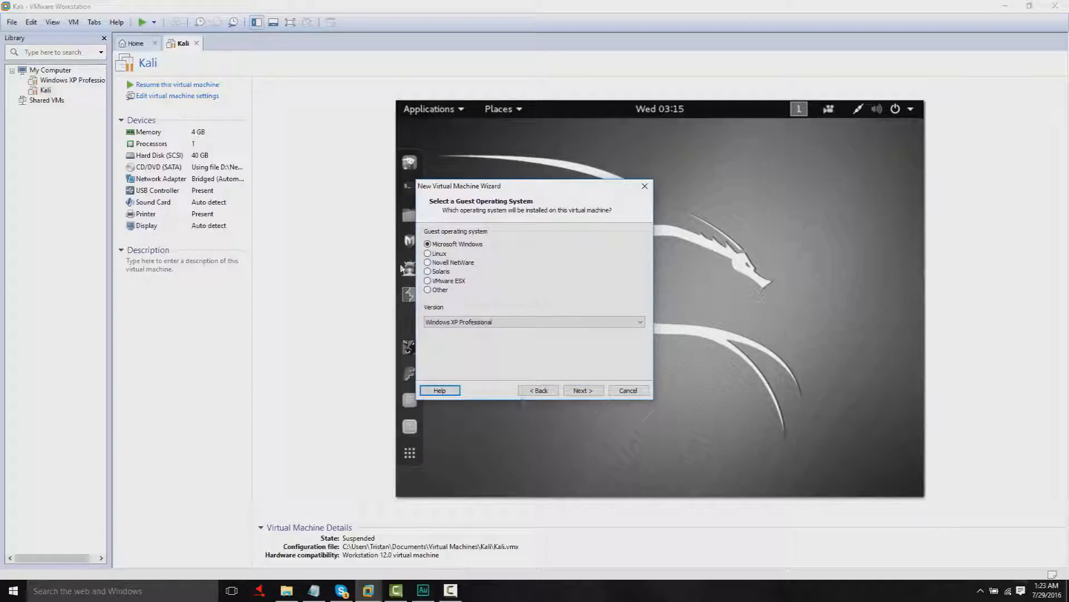
left_click(427, 254)
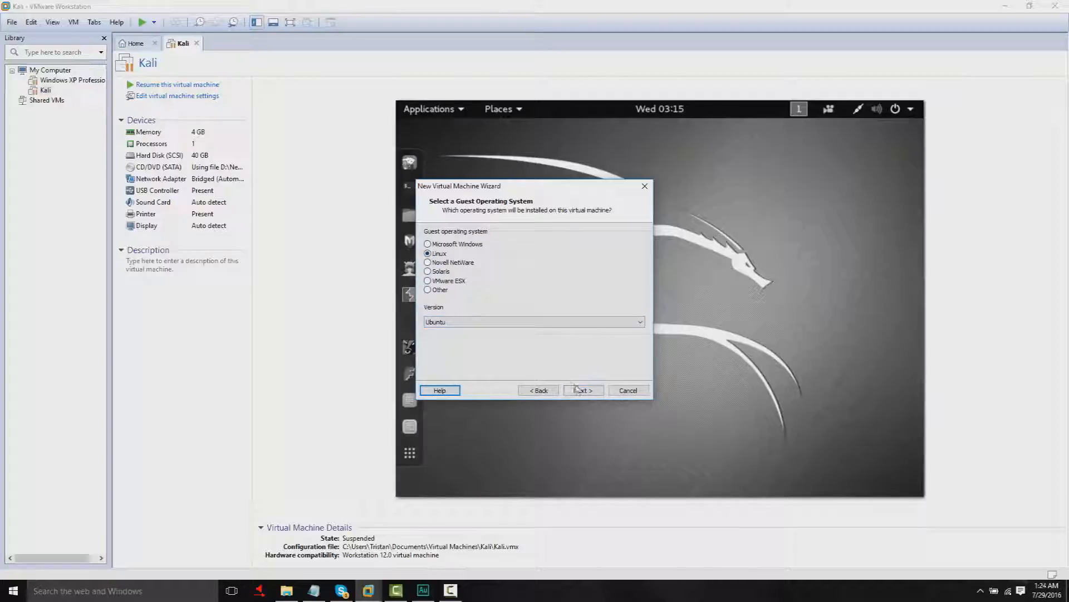
left_click(583, 390)
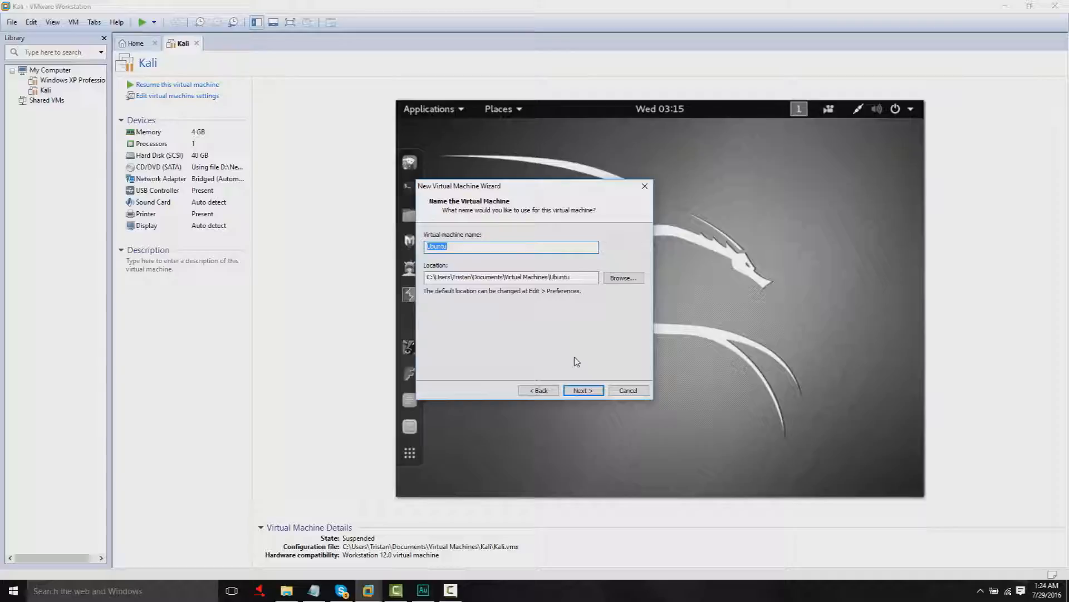
type("K")
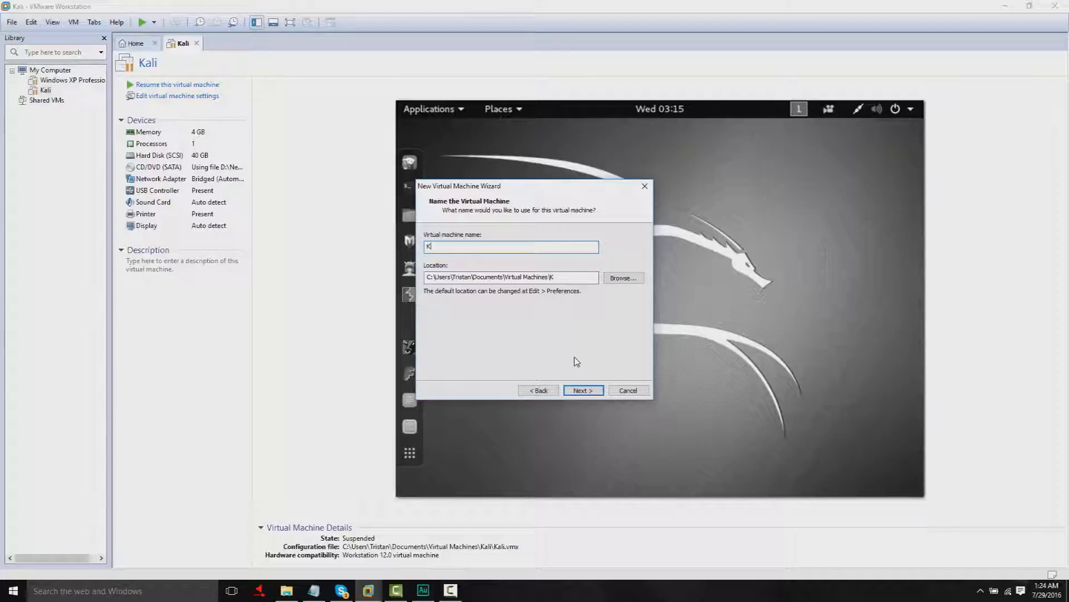
type("ali")
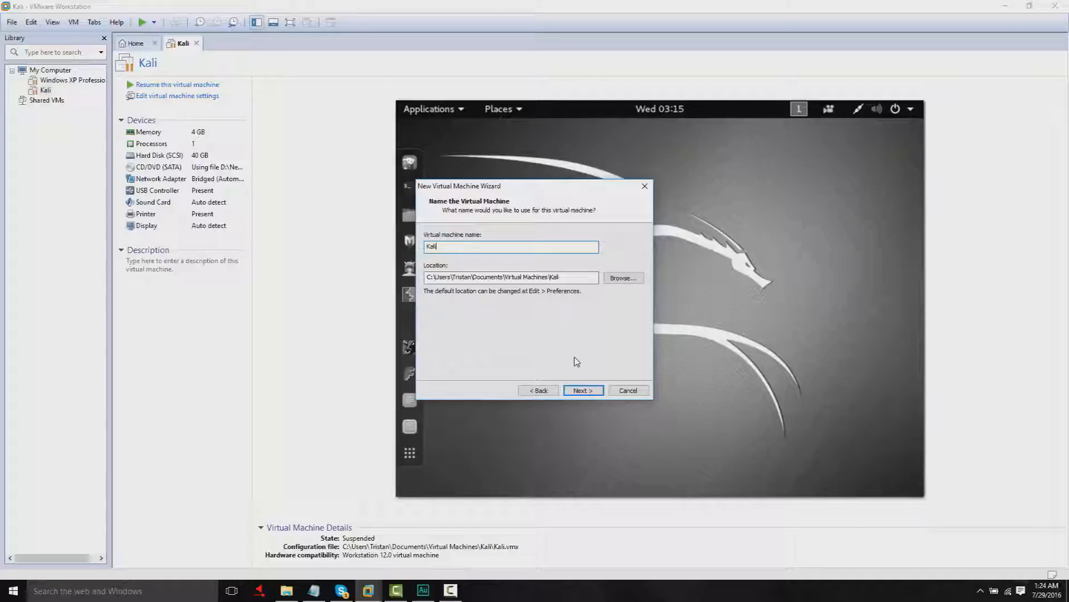
type("Linux")
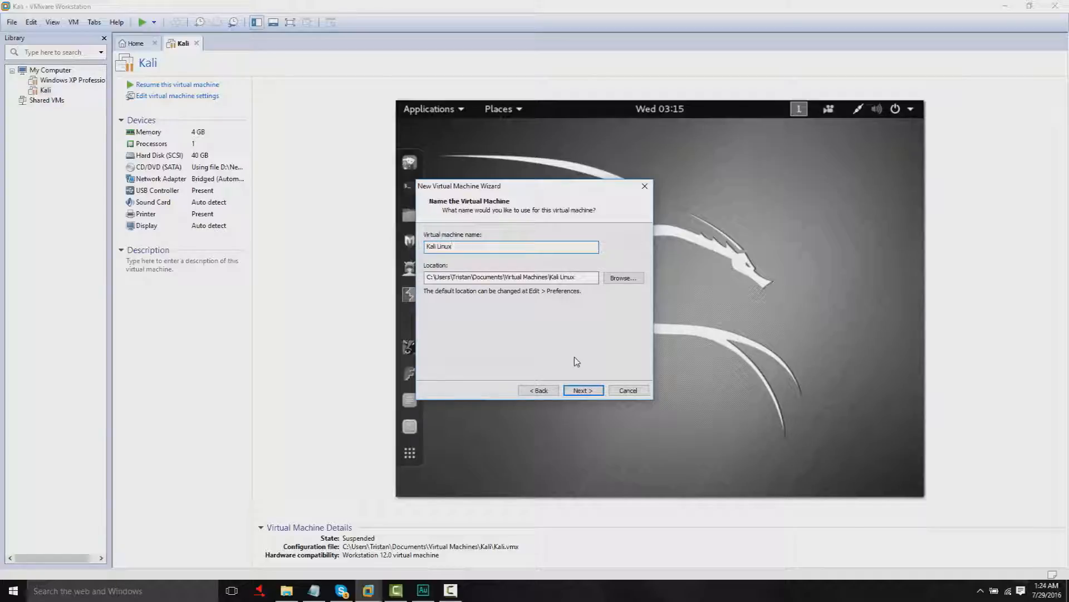
- Keep one processor and 4096 MB memory, and switch to bridged networking
left_click(583, 390)
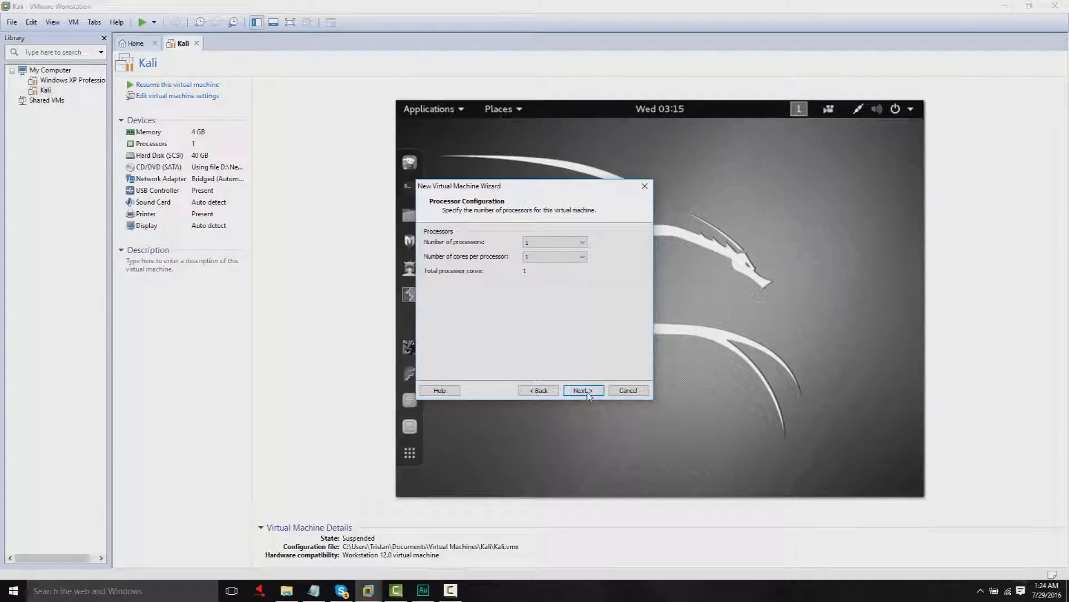
left_click(584, 390)
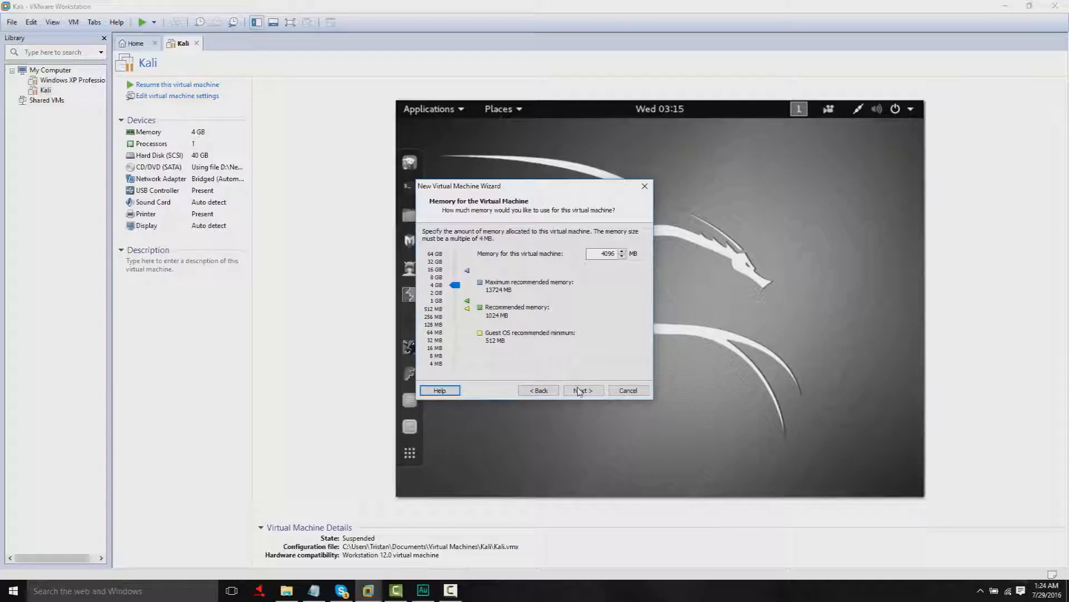
left_click(584, 390)
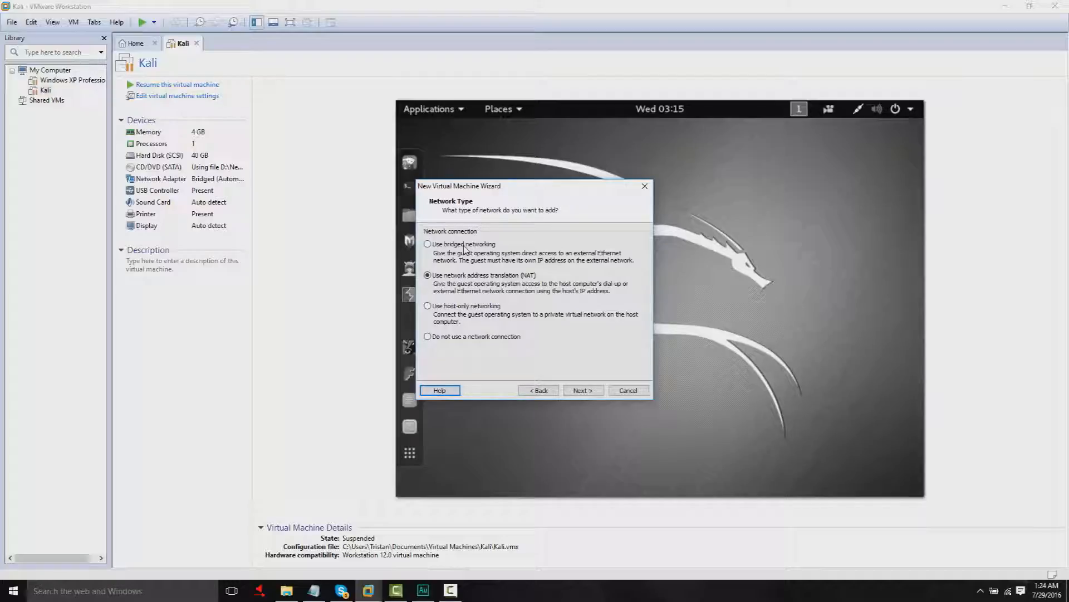
left_click(427, 243)
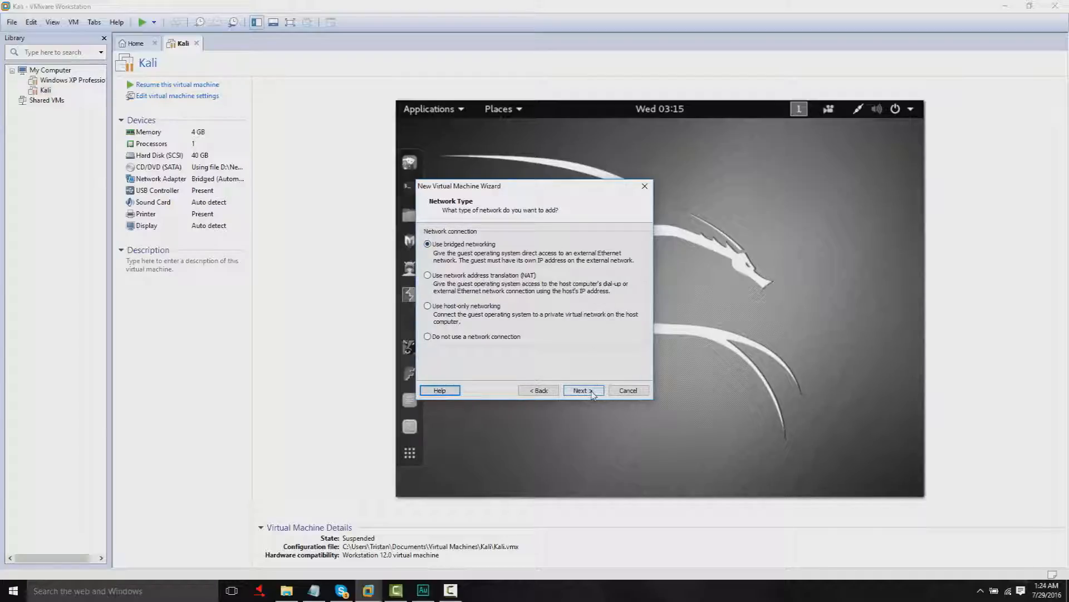
left_click(583, 390)
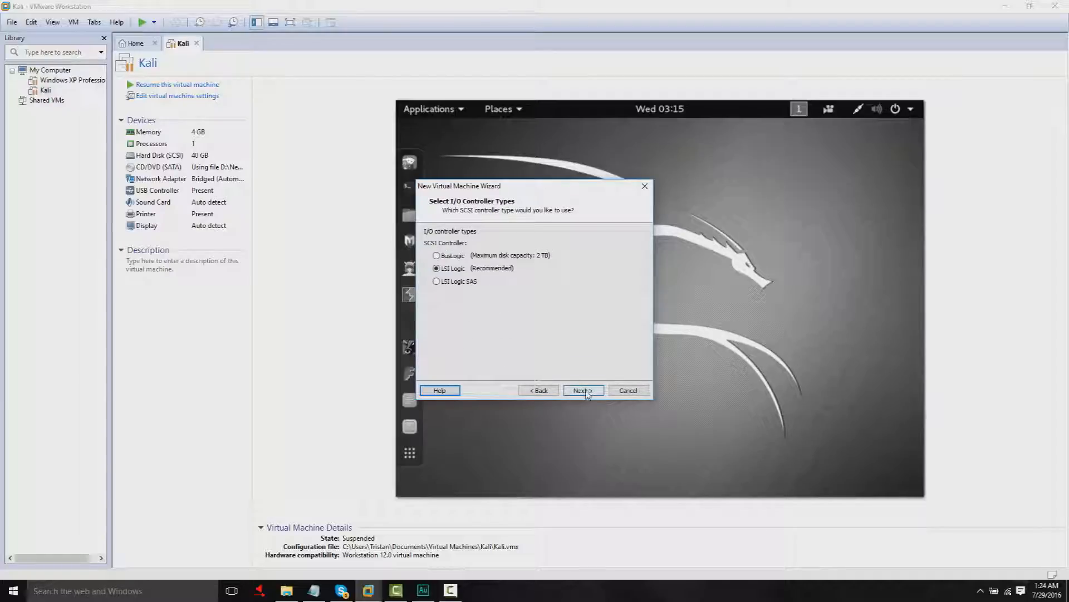
- Keep the LSI Logic controller and create a new 40 GB split disk named Kali Linux.vmdk
left_click(583, 390)
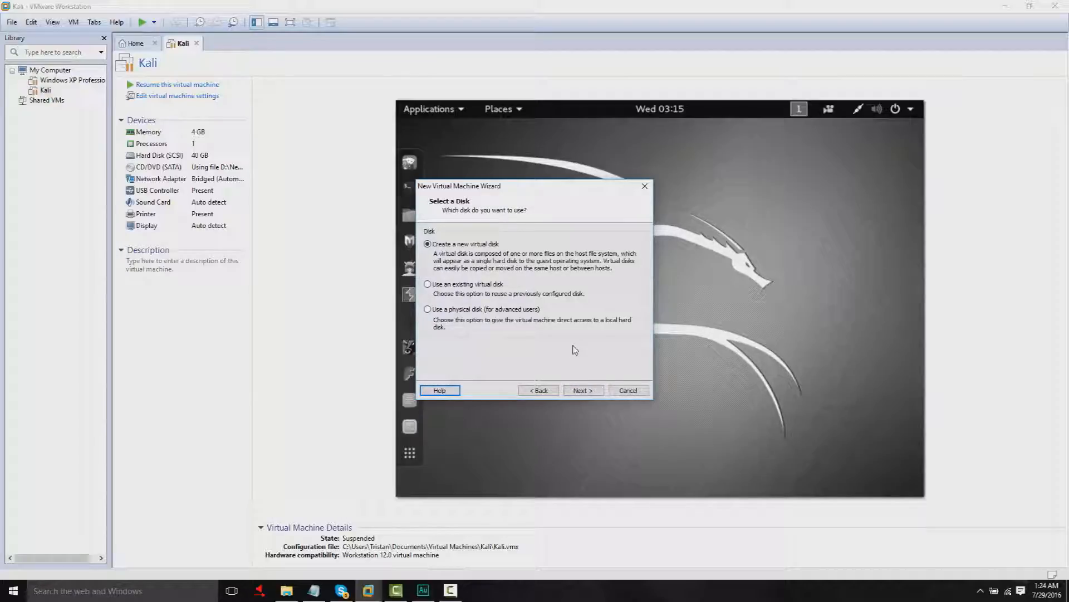
left_click(584, 390)
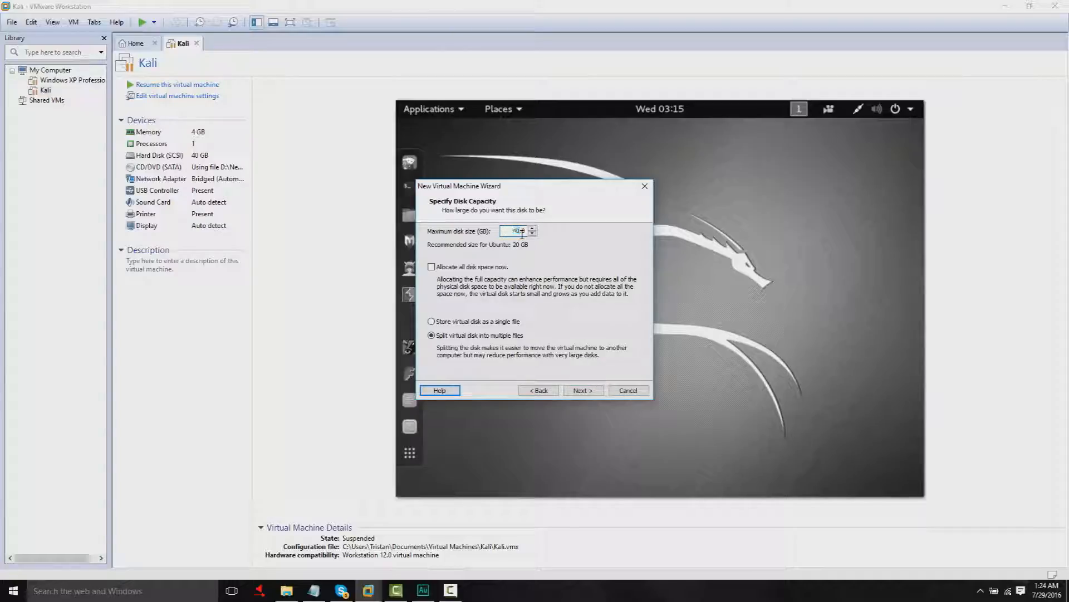
left_click(583, 390)
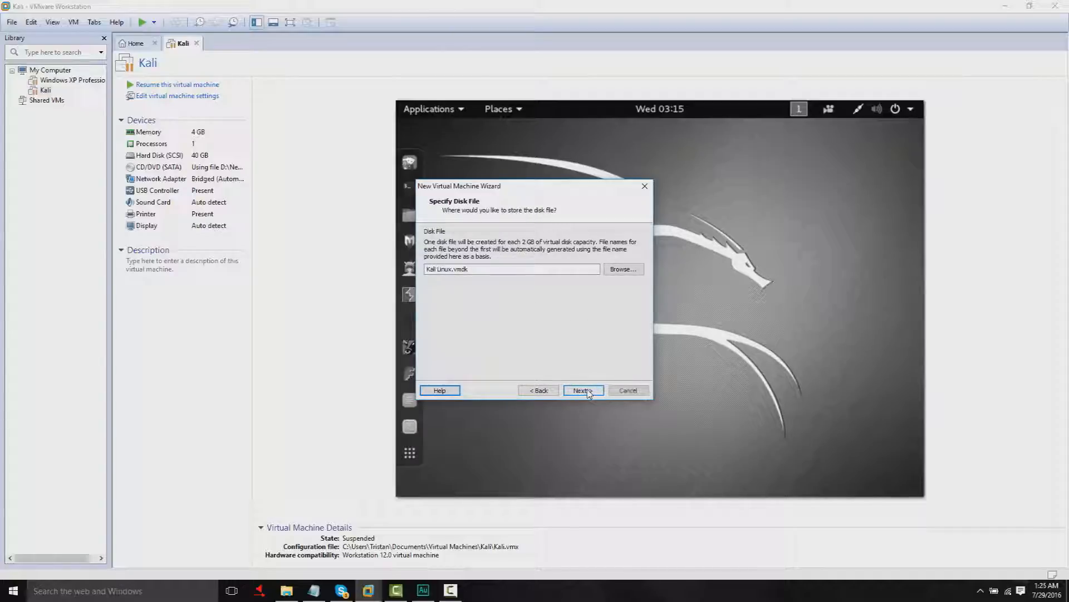
left_click(583, 390)
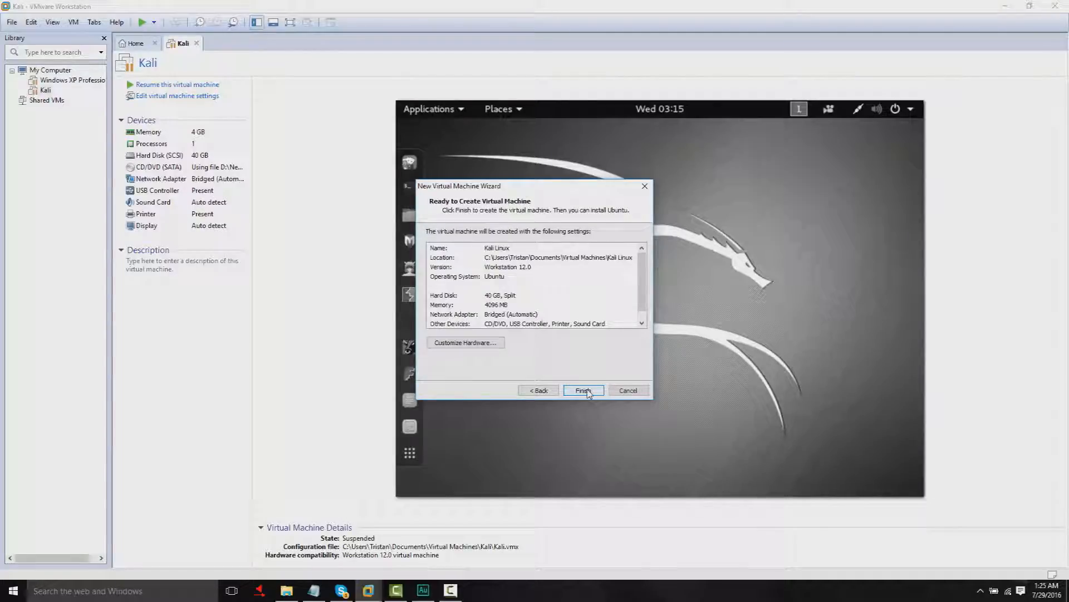
- Finish creating the machine, power it on, and dismiss the removable devices notice
left_click(583, 390)
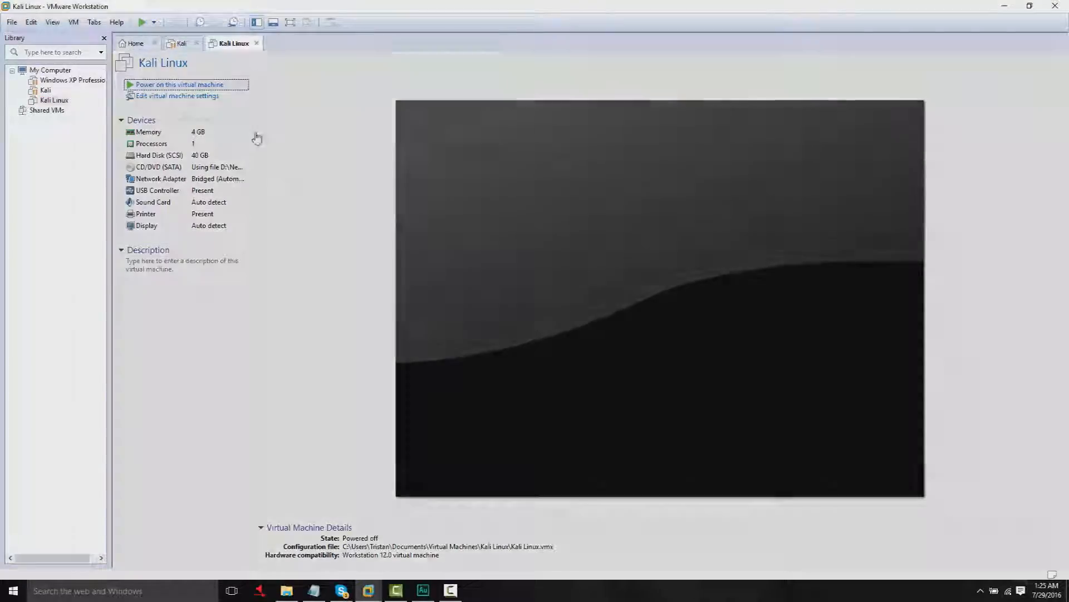
left_click(186, 84)
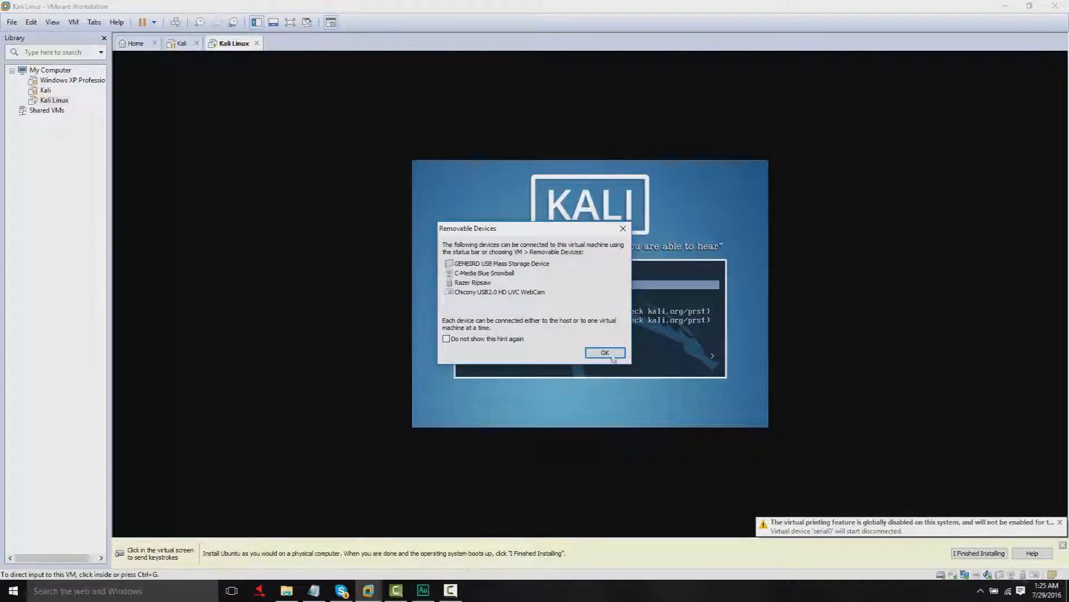
left_click(605, 352)
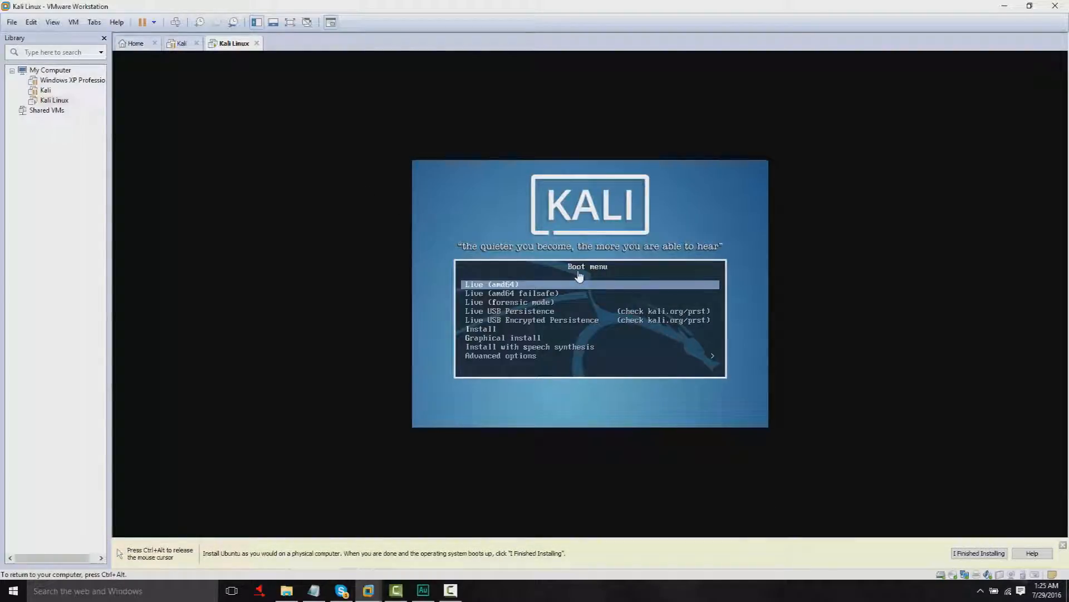
- Choose the text-mode Install entry from the boot menu to start the installer
key("Down")
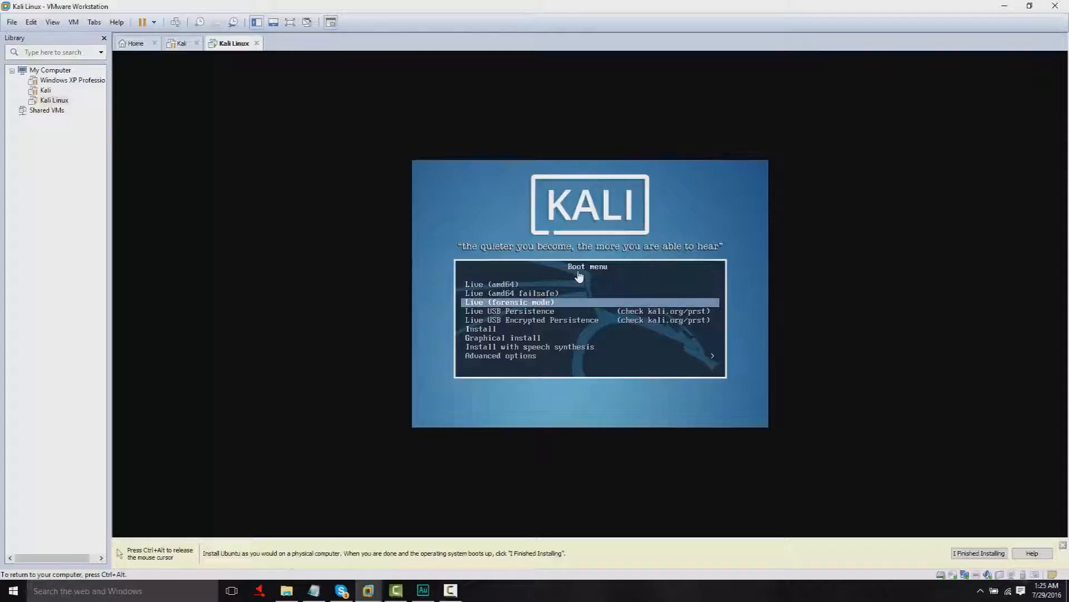
key("Down")
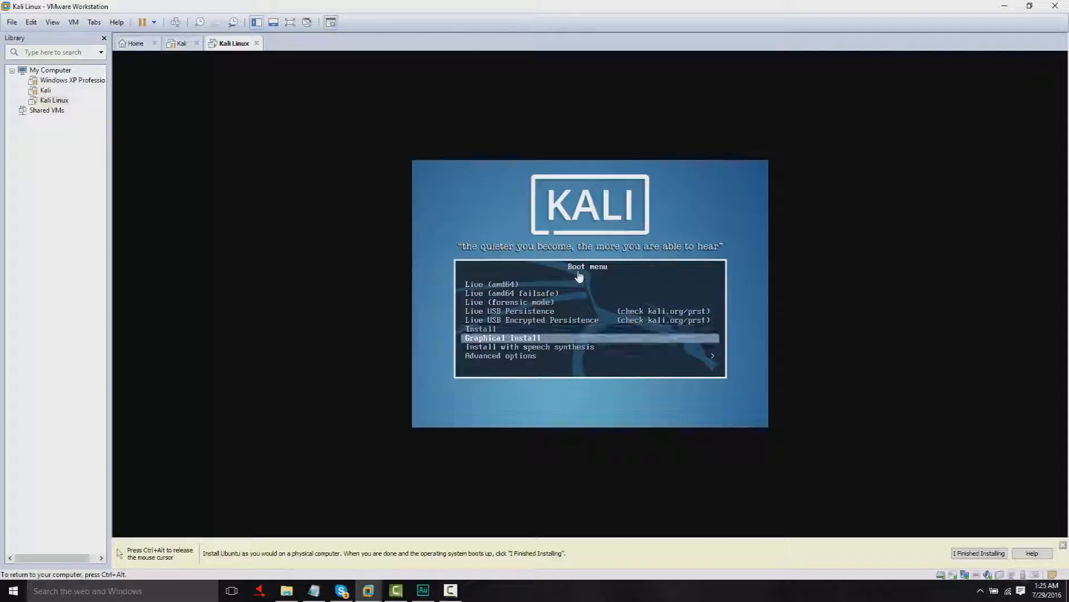
key("Up")
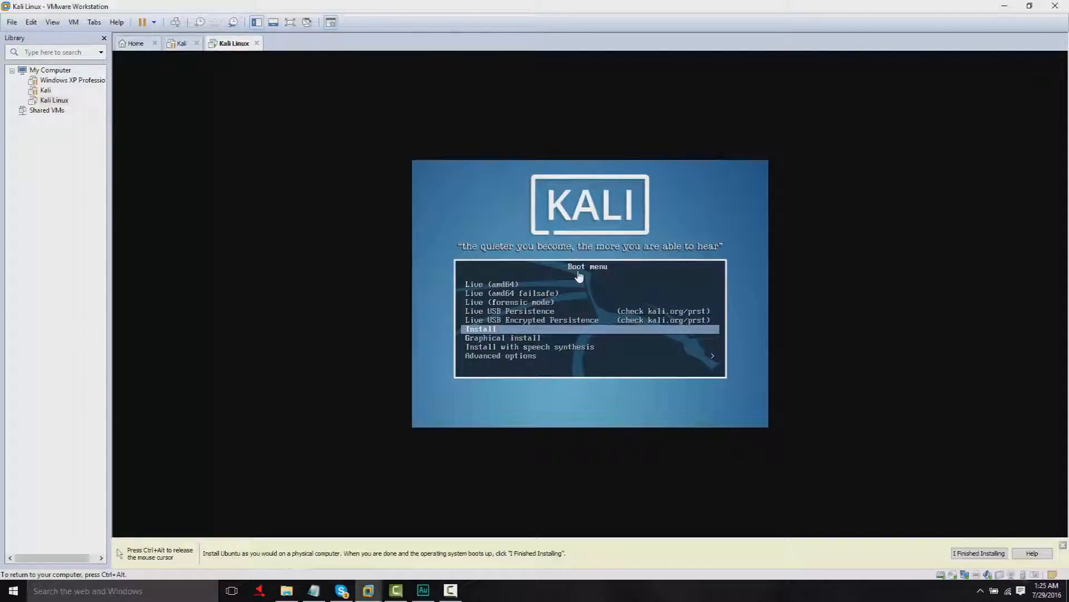
key("Return")
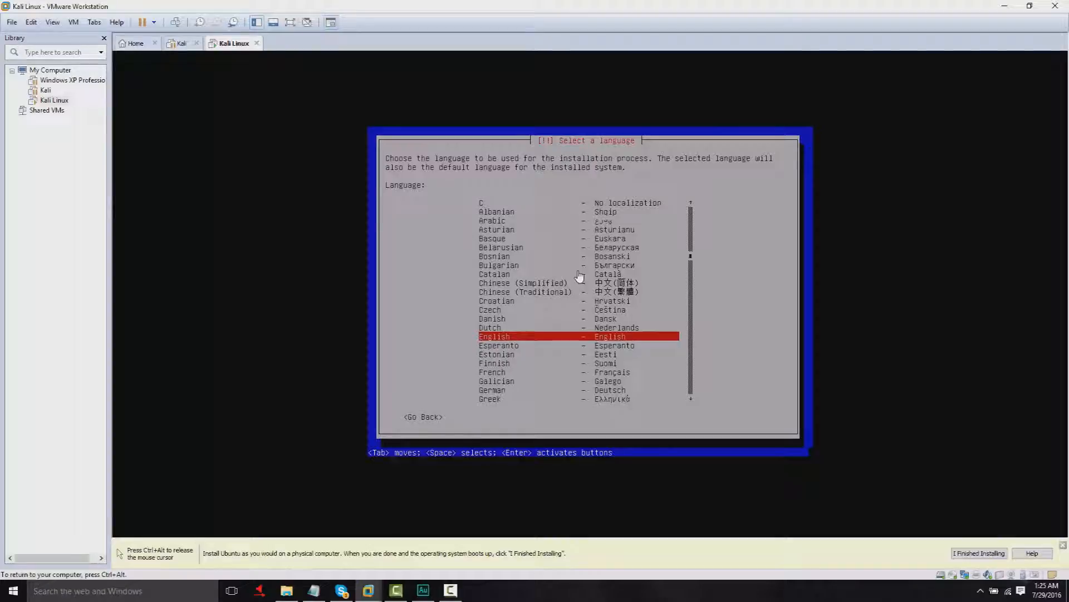
- Proceed with English through the early installer steps to the hostname prompt
key("Tab")
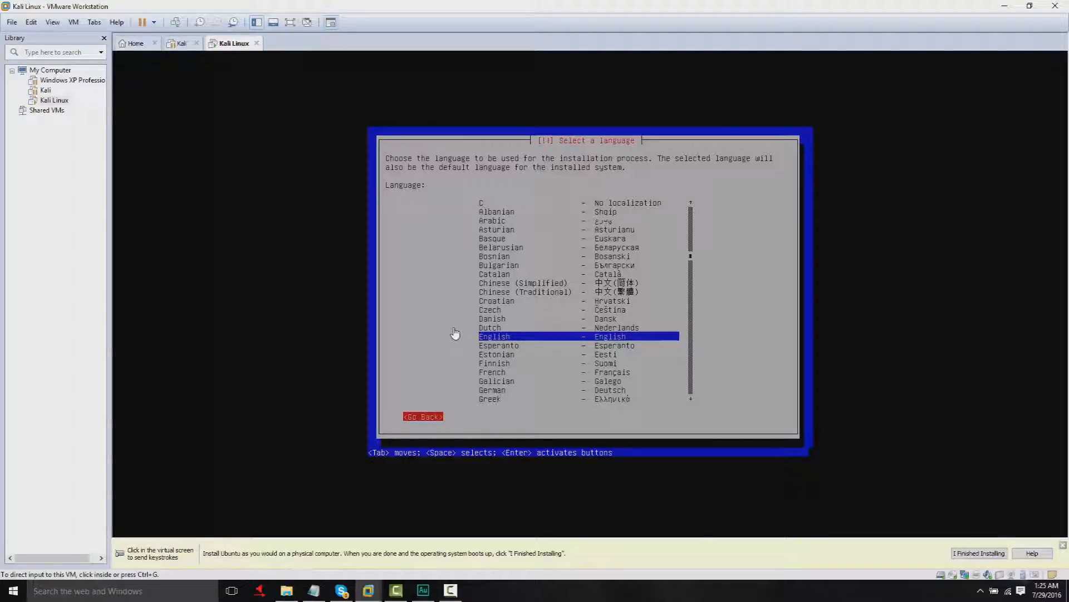
left_click(448, 352)
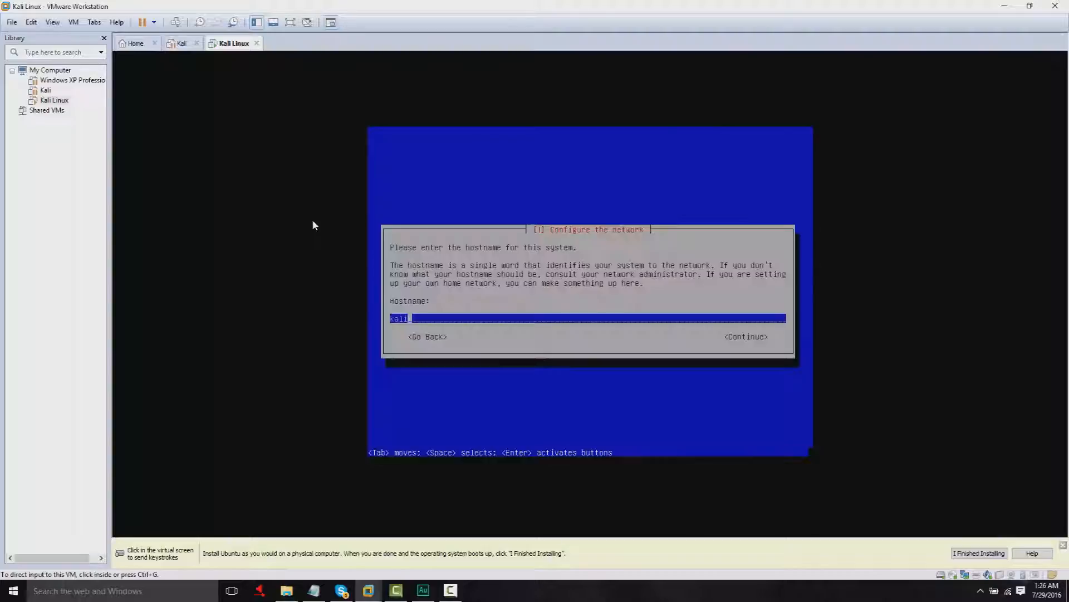
- Accept the kali hostname and enter the root password, reaching the write-partitions prompt
left_click(475, 256)
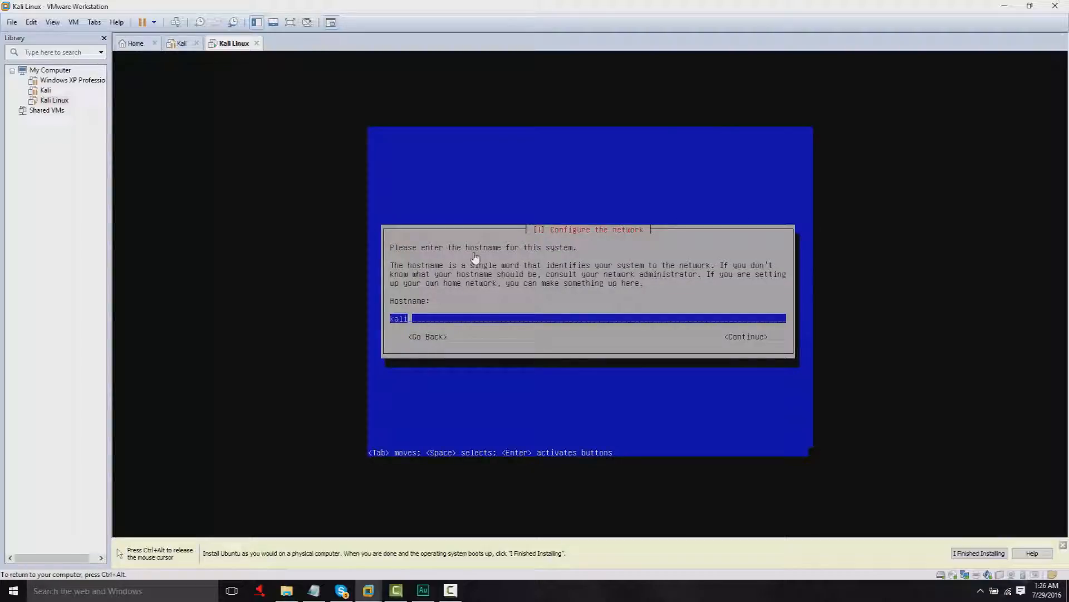
left_click(747, 336)
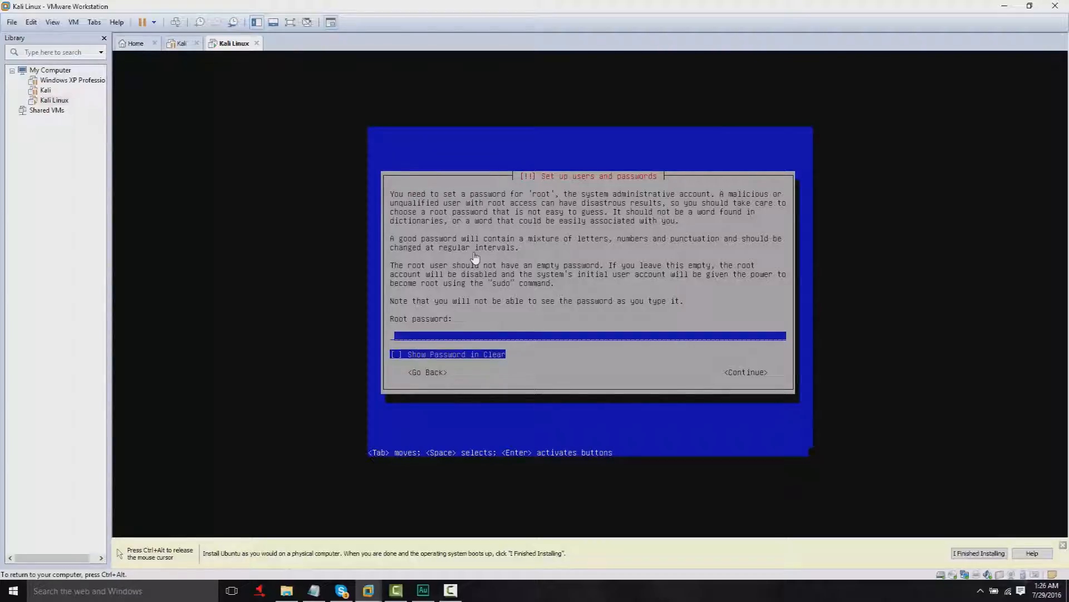
type("******")
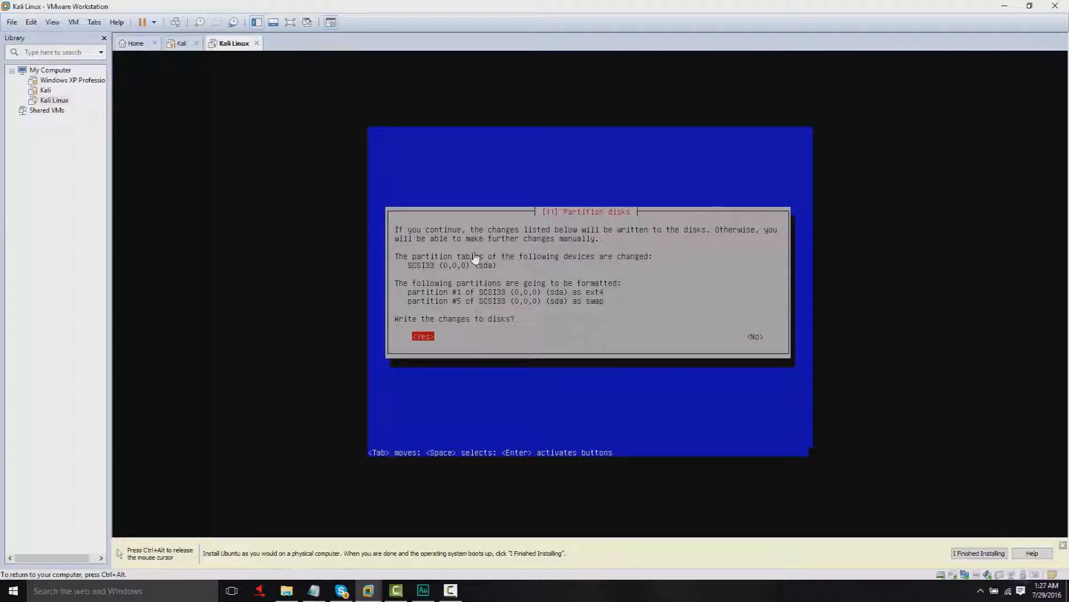
- Confirm writing the ext4 and swap partitions so the installer begins copying the system
left_click(424, 337)
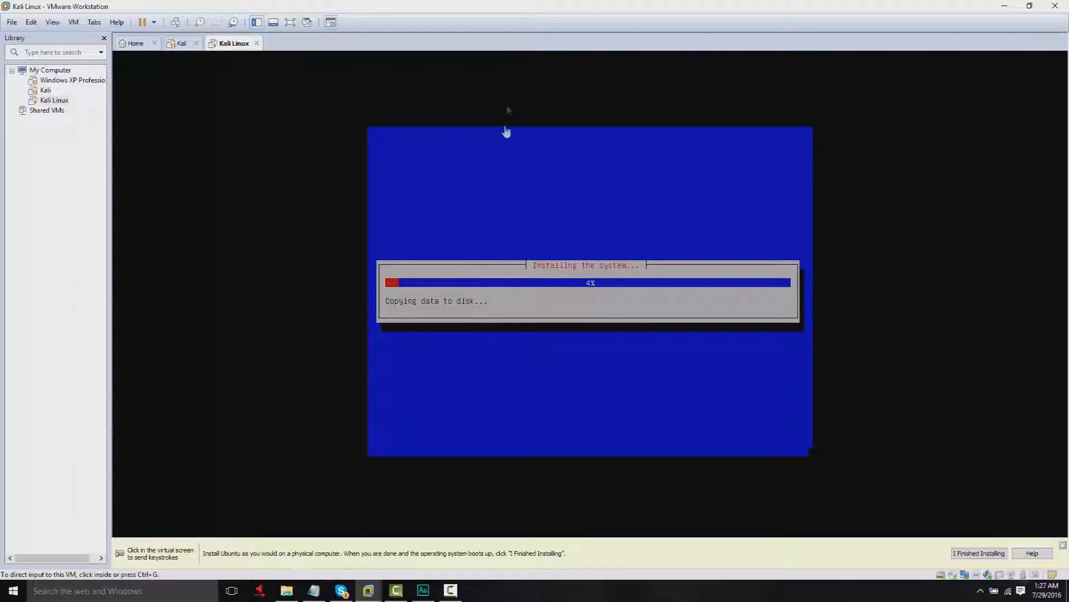
left_click(423, 590)
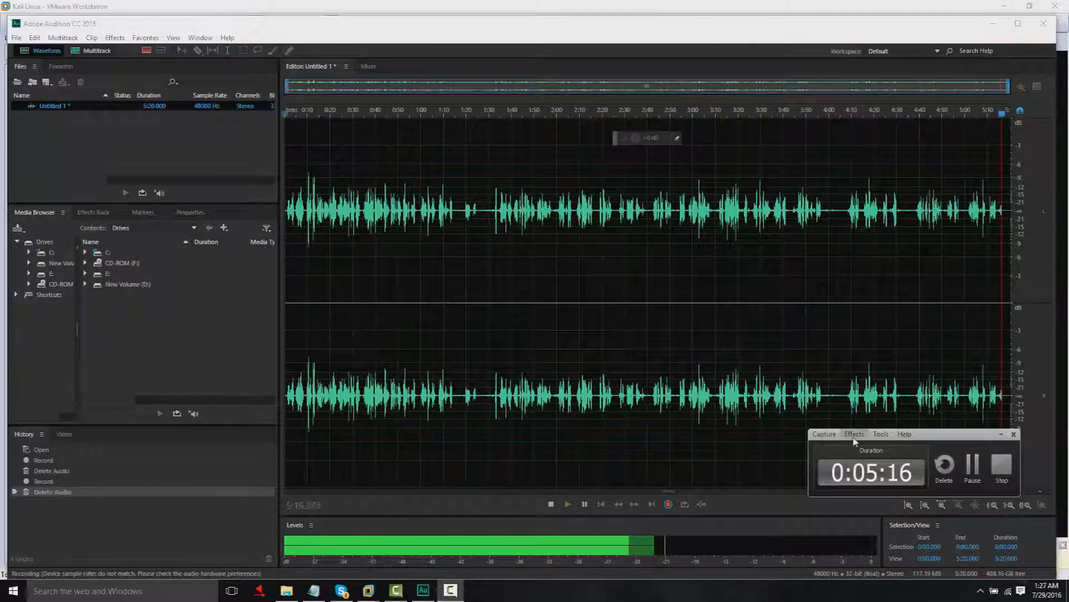
- Adjust the recorder's capture options, then bring the Kali Linux VM window back to the front
left_click(824, 433)
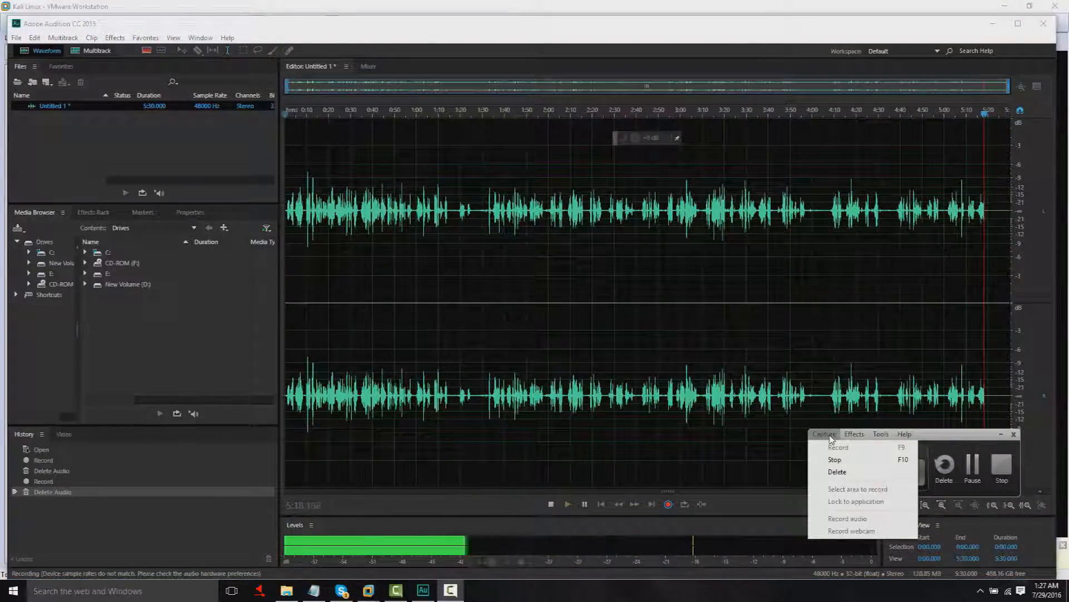
left_click(905, 433)
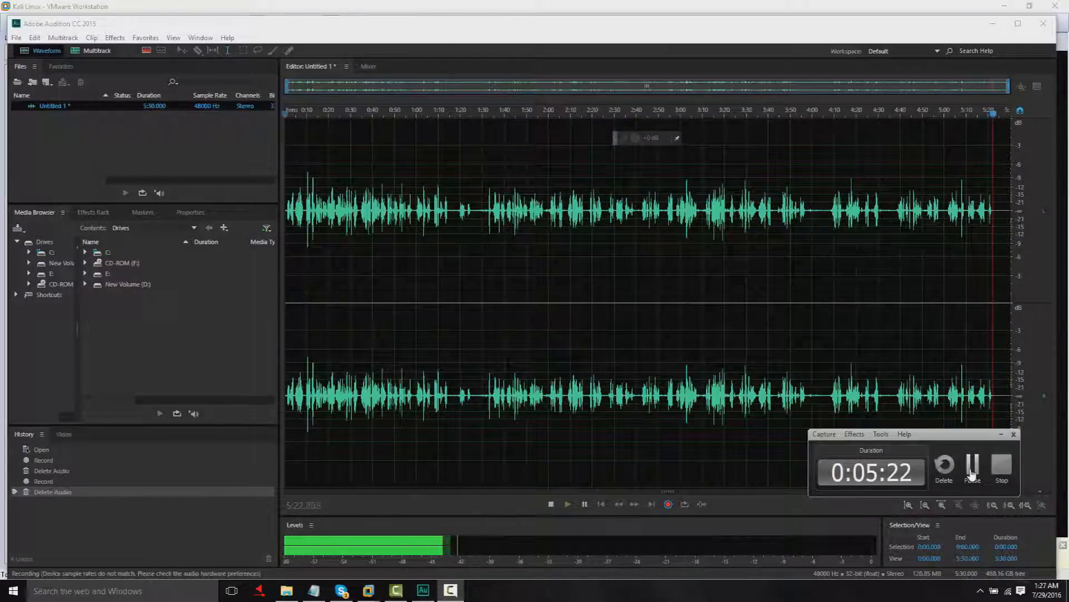
left_click(824, 433)
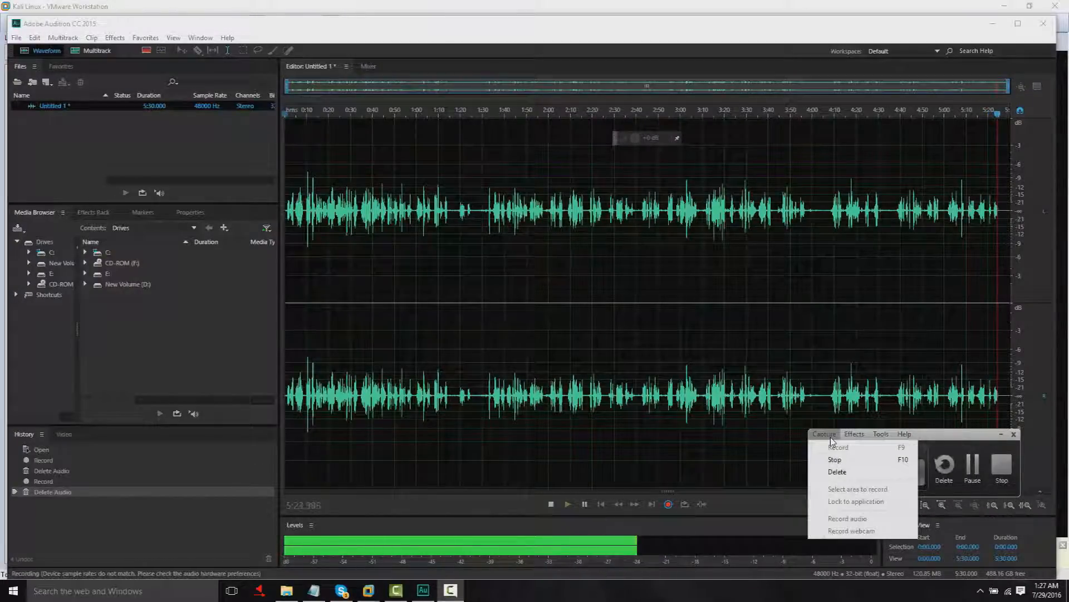
left_click(905, 434)
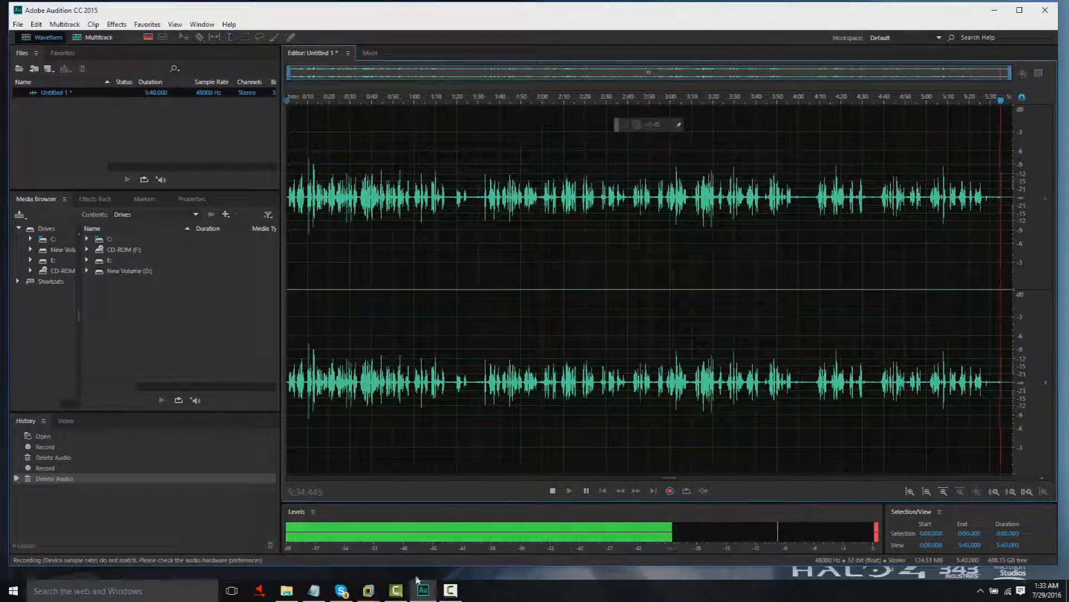
mouse_move(363, 590)
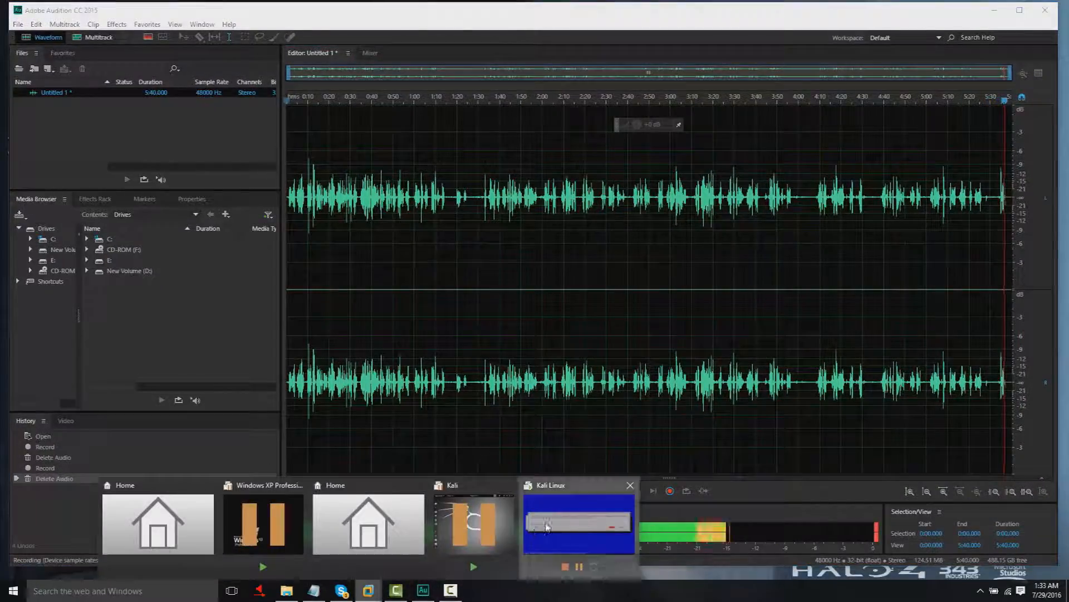
left_click(576, 527)
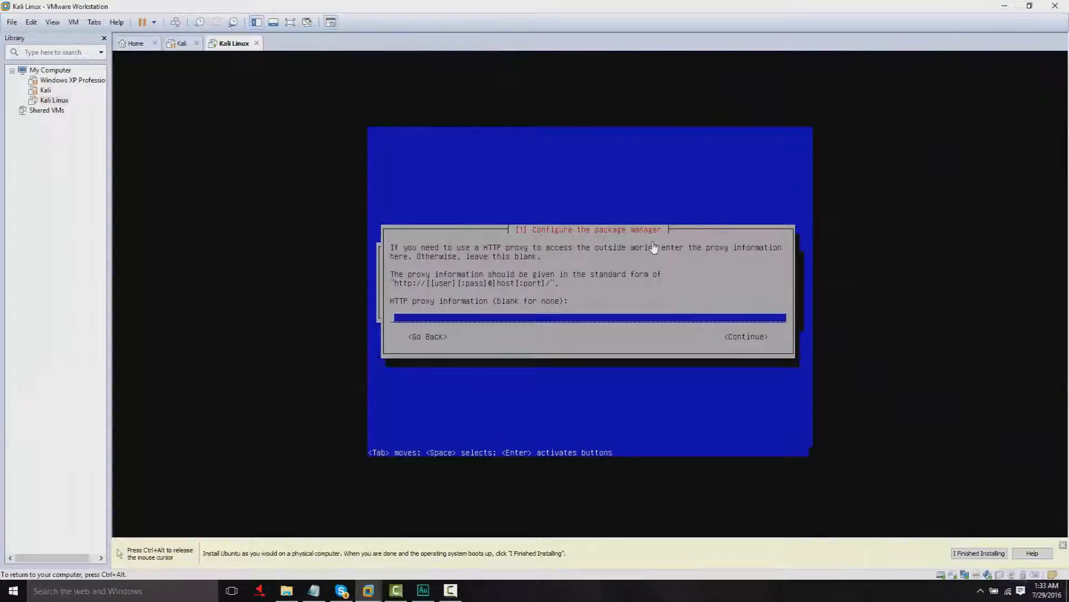
- Continue past the HTTP proxy question with the field left blank and let apt configuration finish
left_click(746, 336)
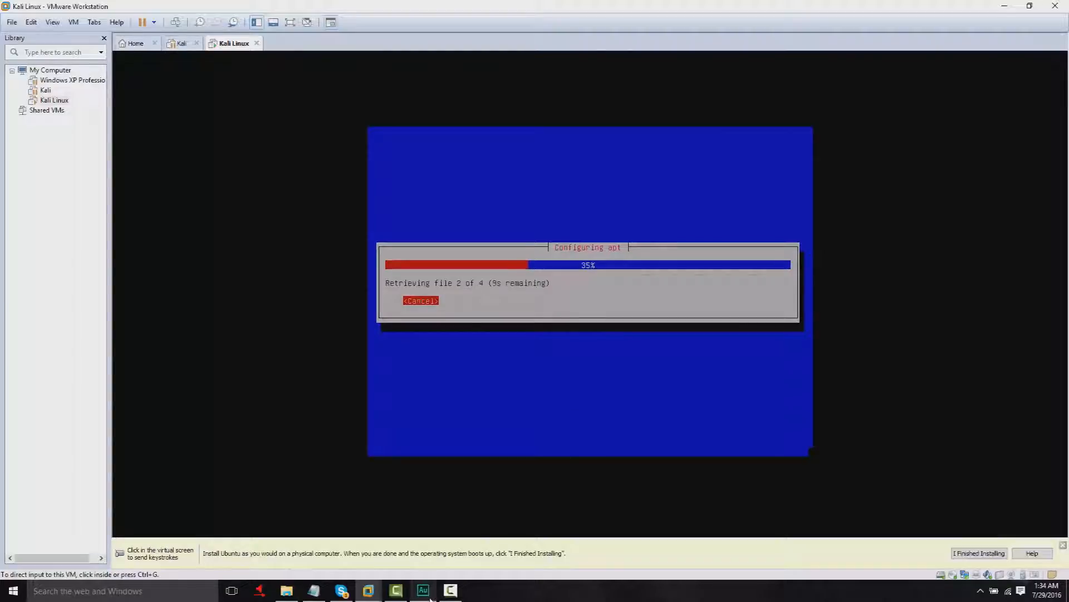
left_click(424, 591)
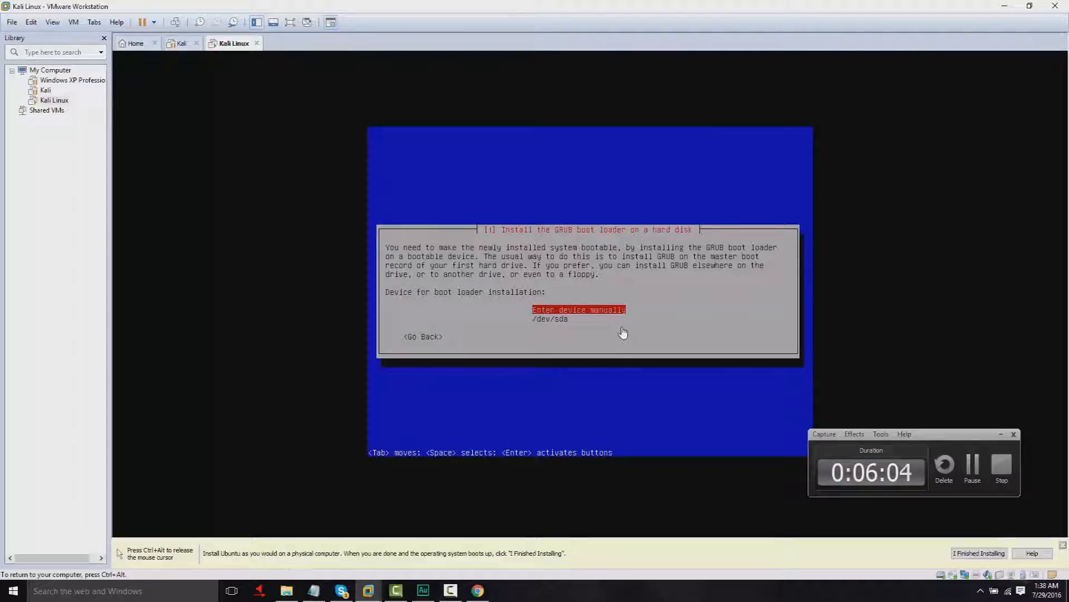
- Choose /dev/sda as the GRUB boot loader device and let the installer finish, leaving Adobe Audition in front
key("Down")
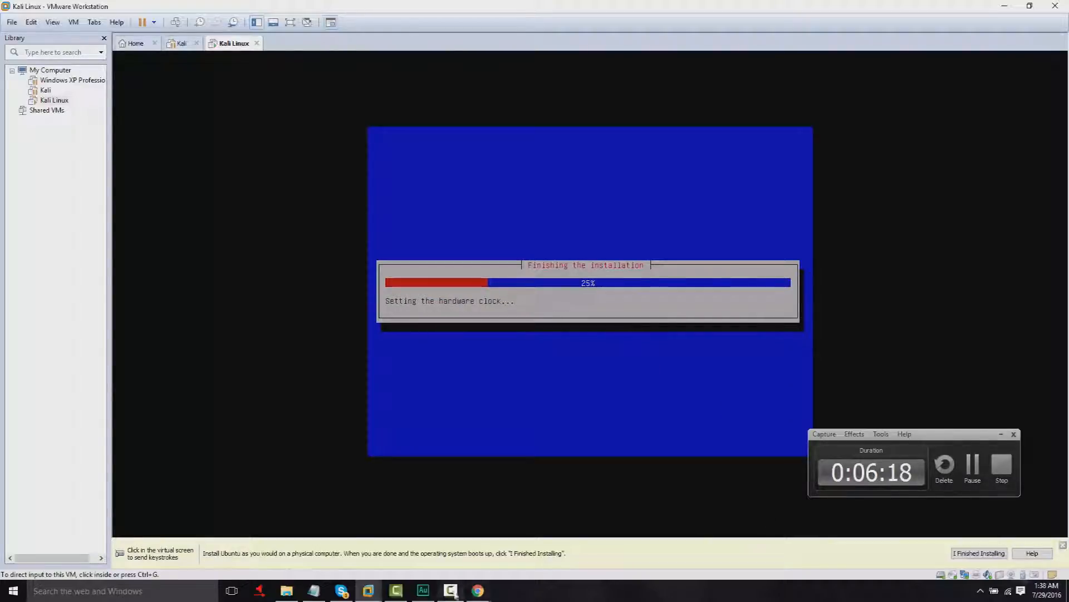
left_click(423, 591)
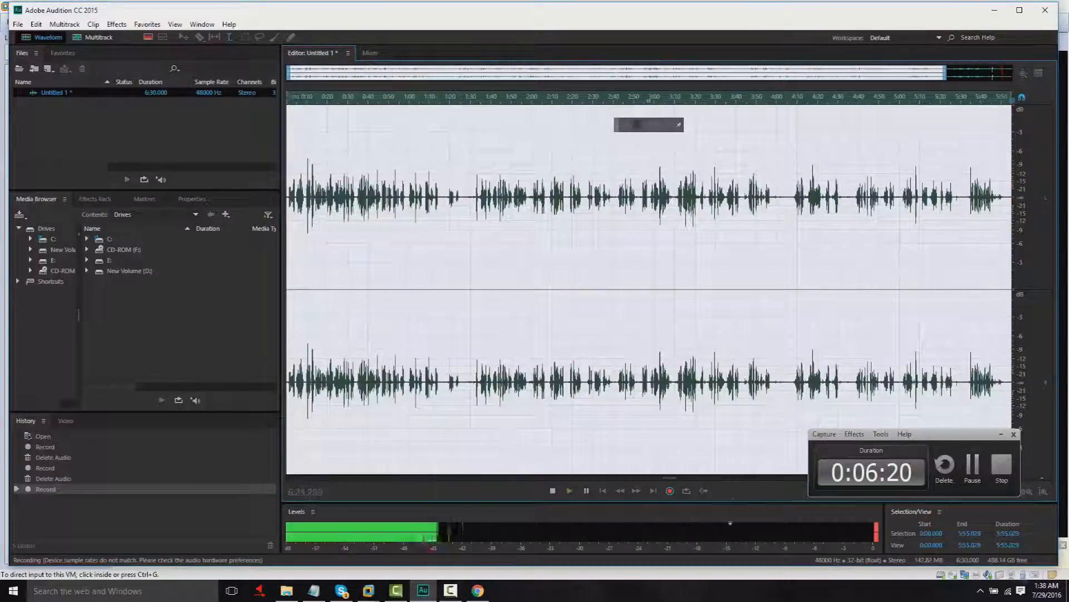
- Bring the Kali Linux VM window forward, now booted to its username login prompt
left_click(1003, 468)
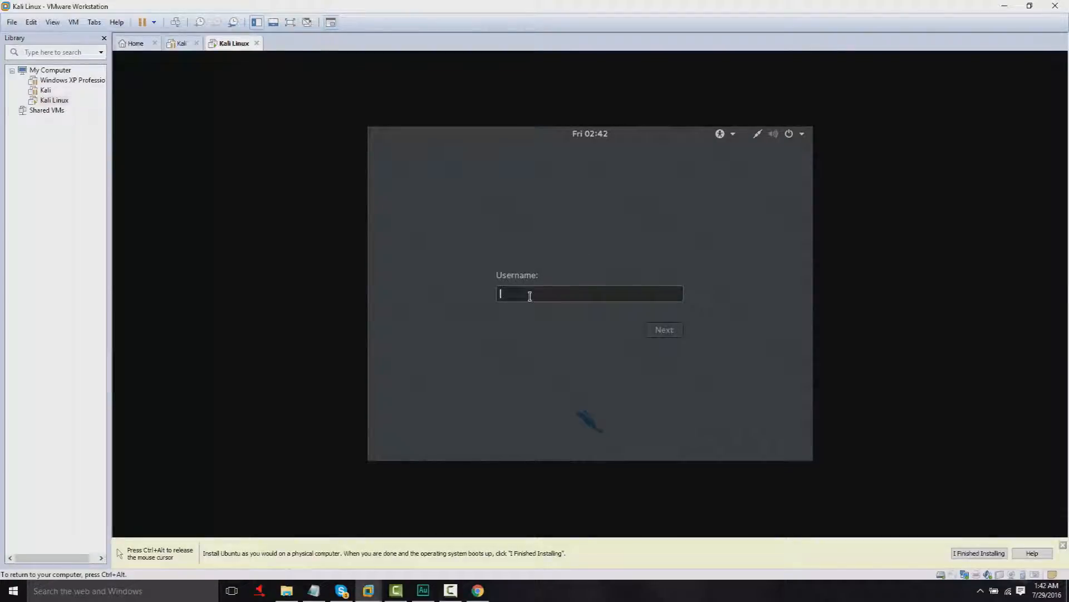
- Log in to Kali as root with the password and sign in to the desktop
left_click(664, 330)
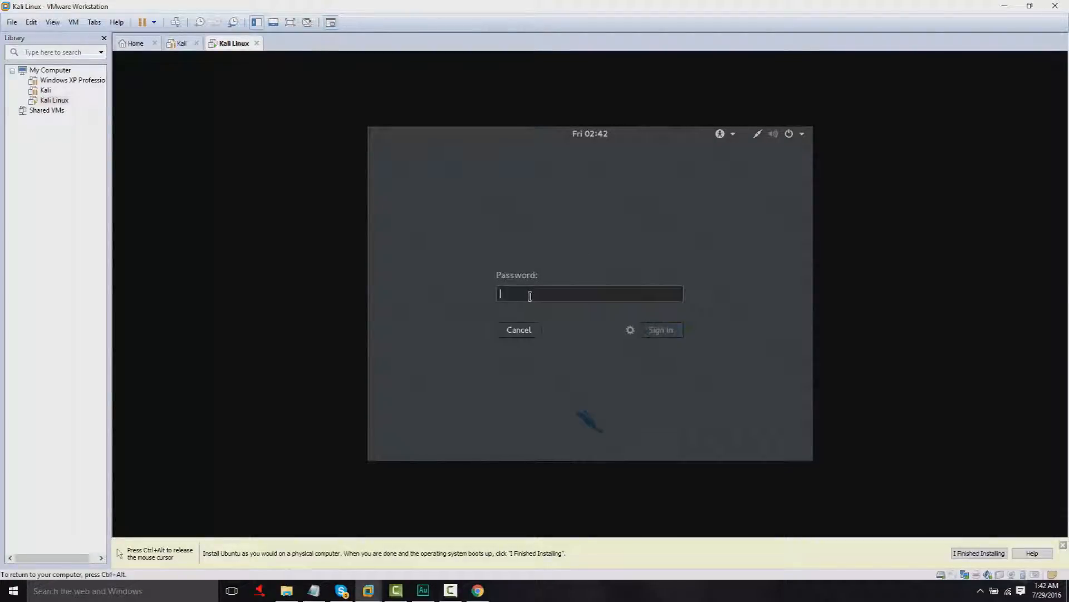
type("*")
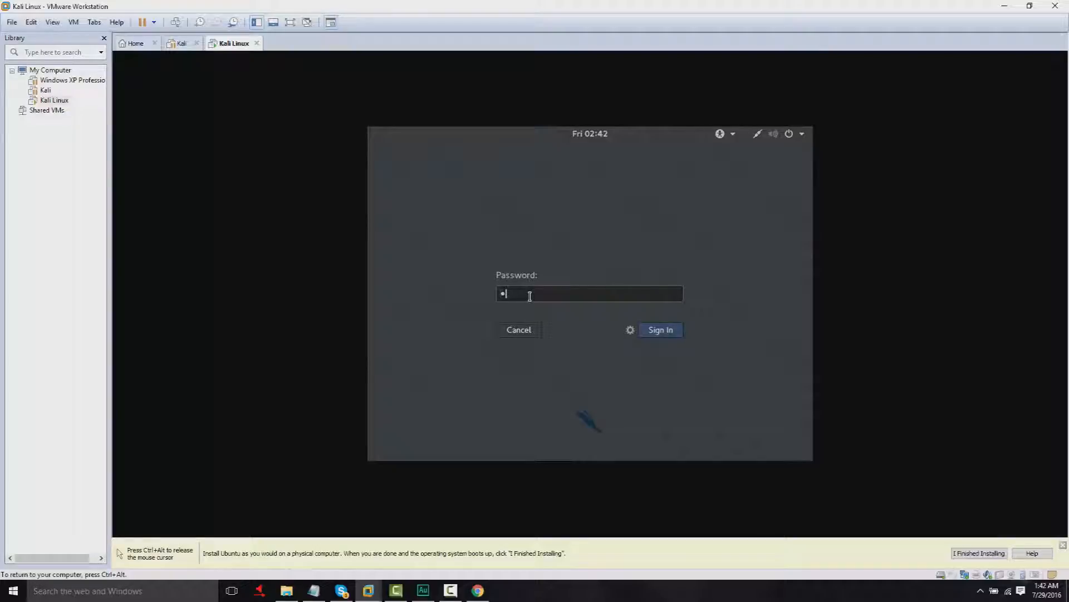
left_click(660, 329)
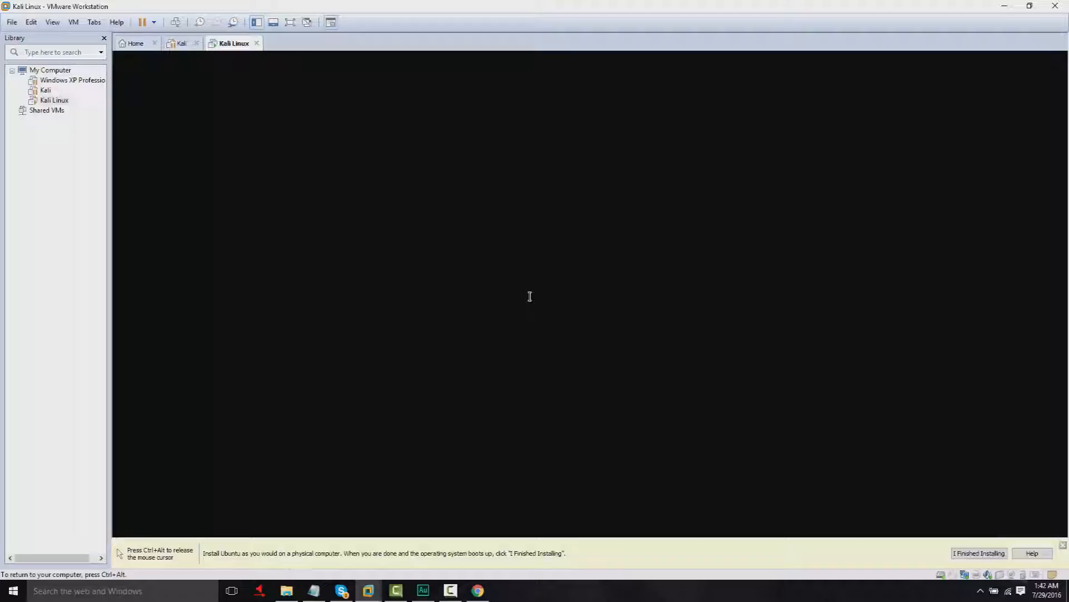
mouse_move(530, 301)
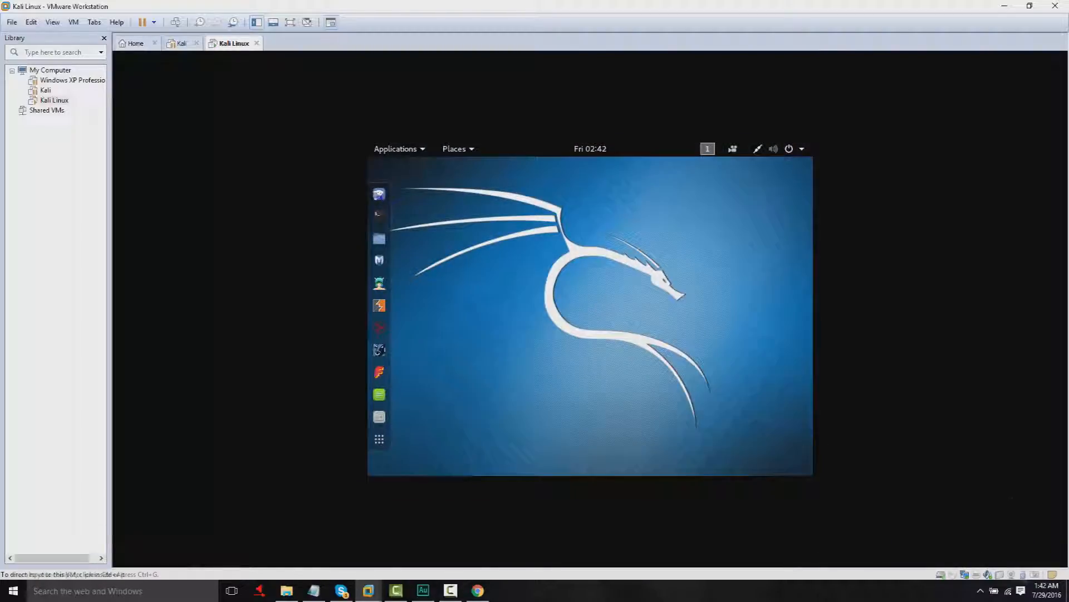
mouse_move(381, 196)
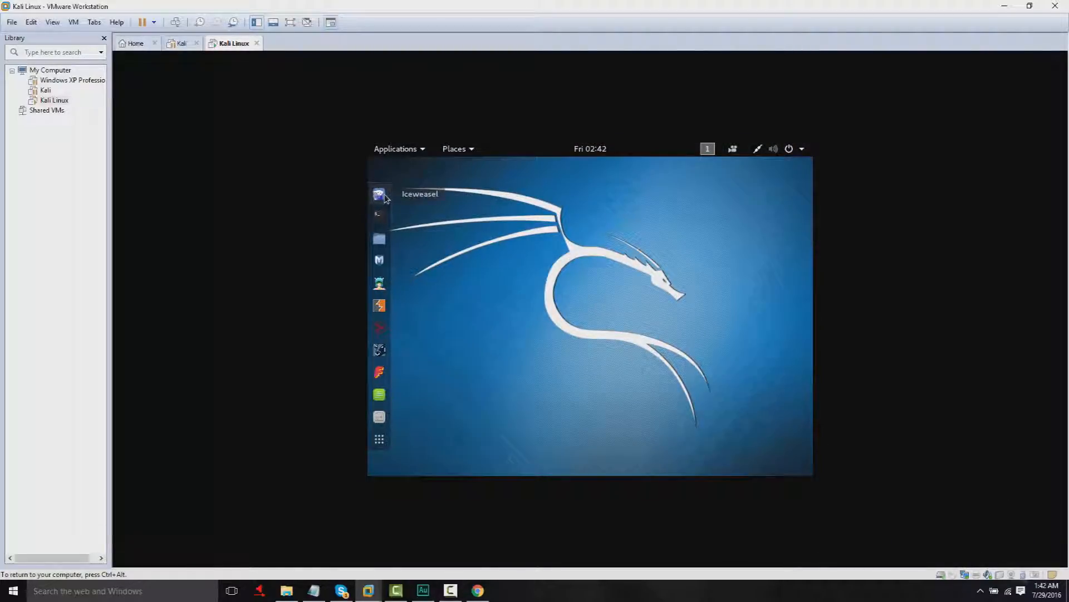
mouse_move(379, 217)
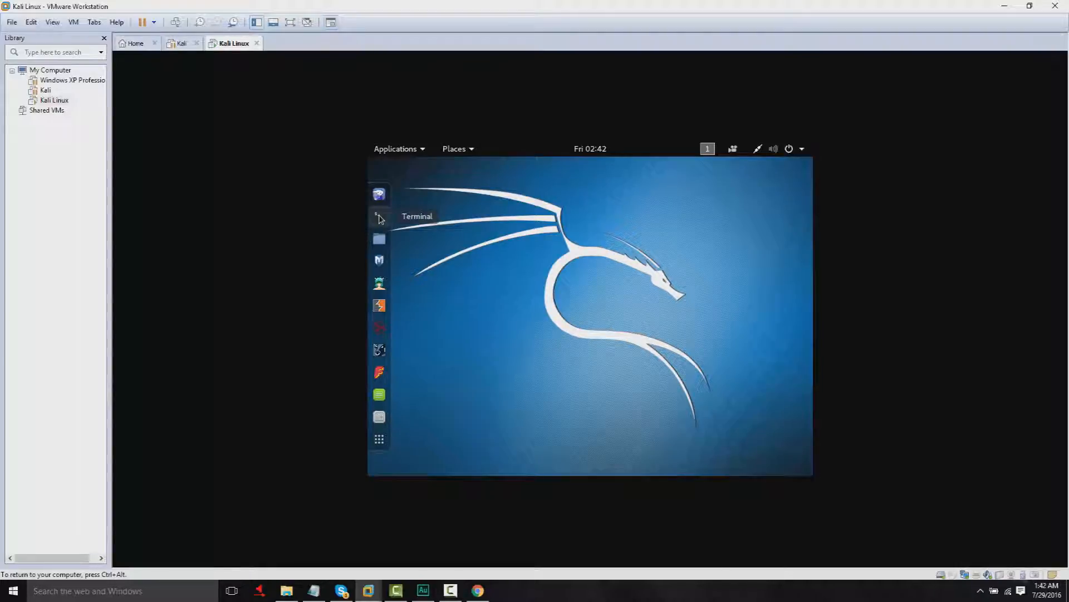
mouse_move(379, 283)
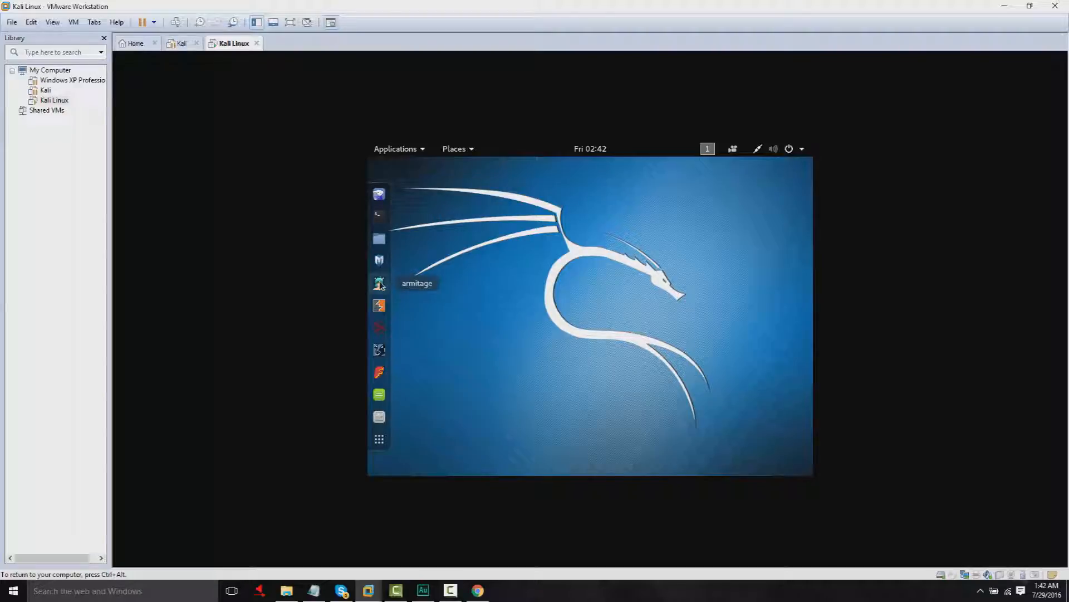
mouse_move(378, 289)
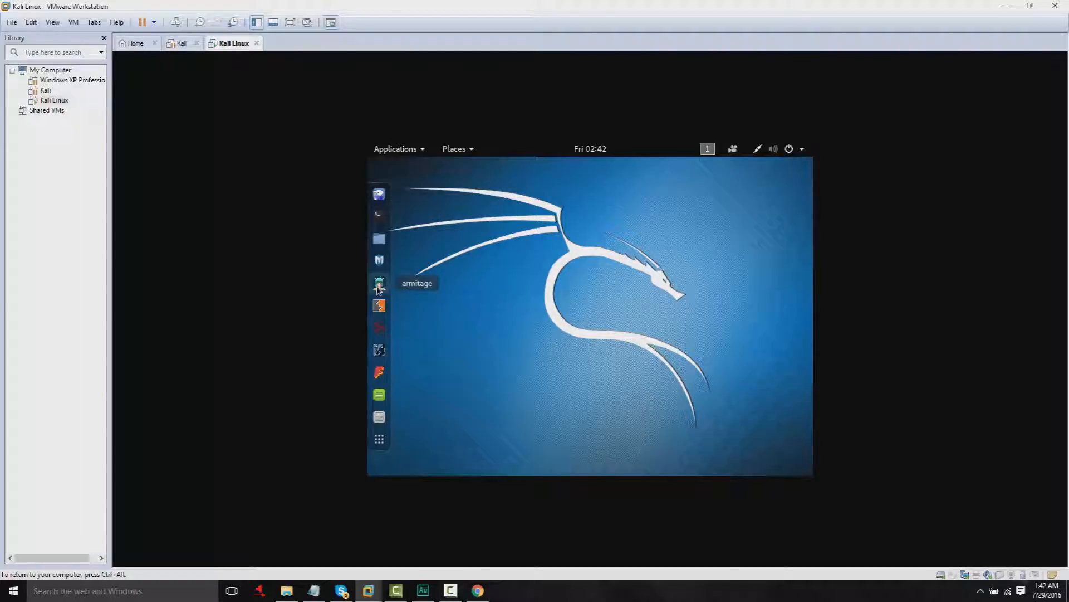
mouse_move(378, 443)
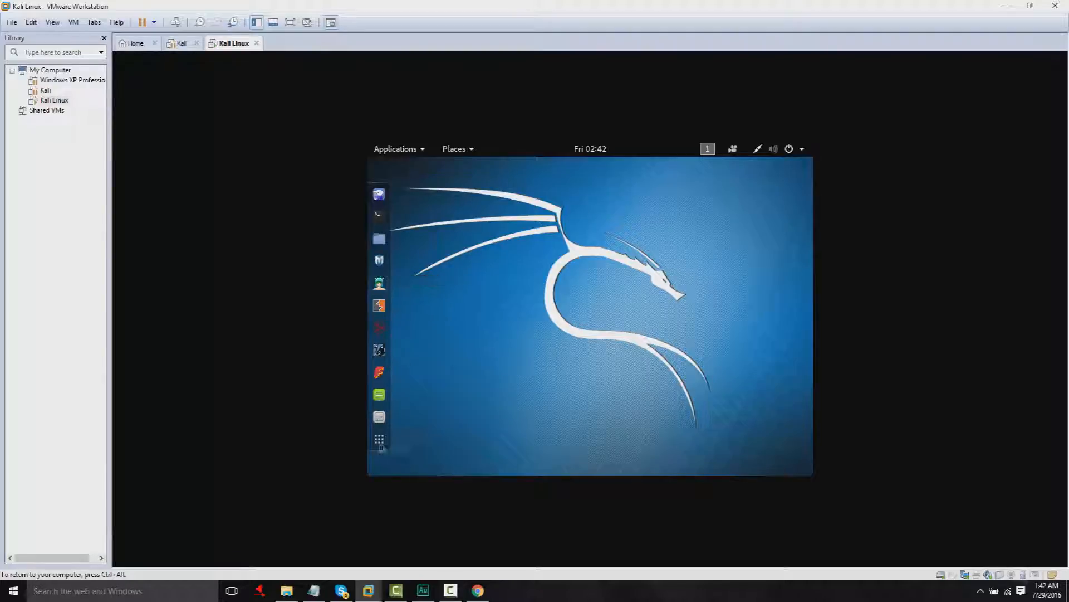
left_click(378, 440)
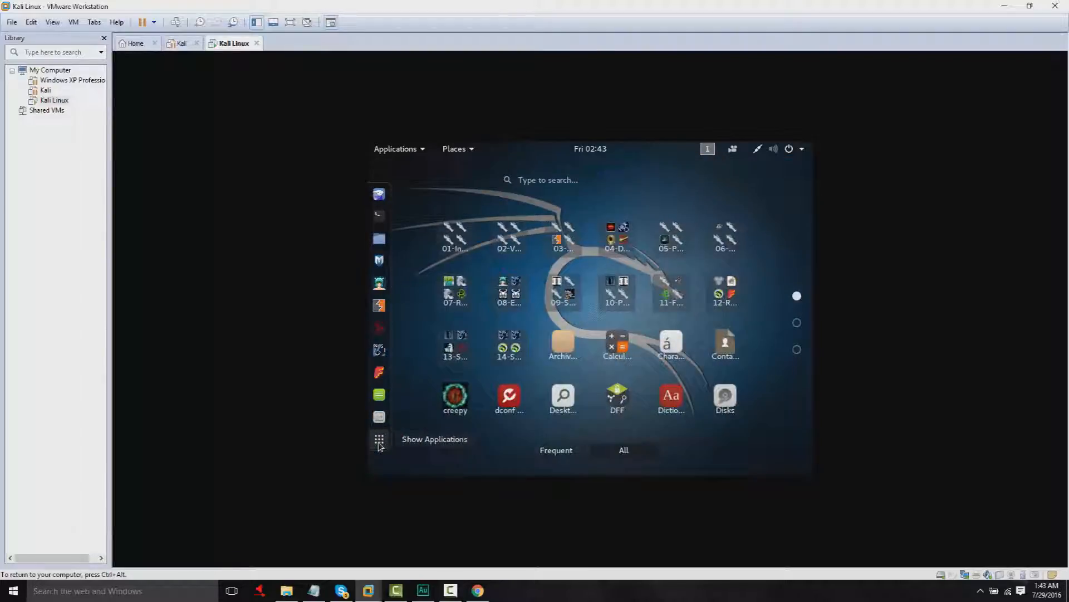
left_click(379, 439)
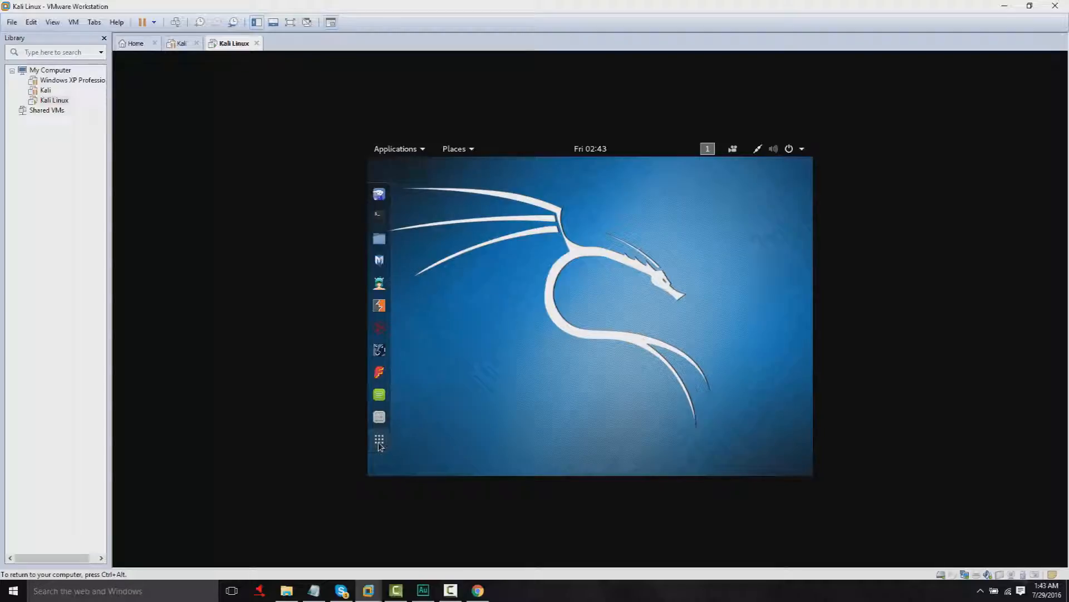
mouse_move(767, 187)
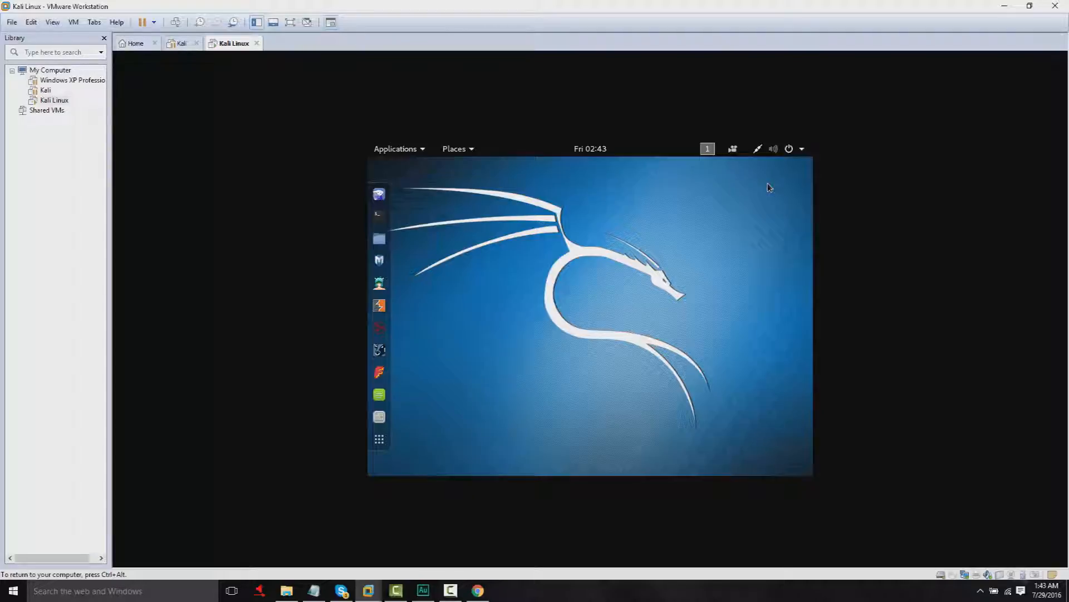
mouse_move(704, 249)
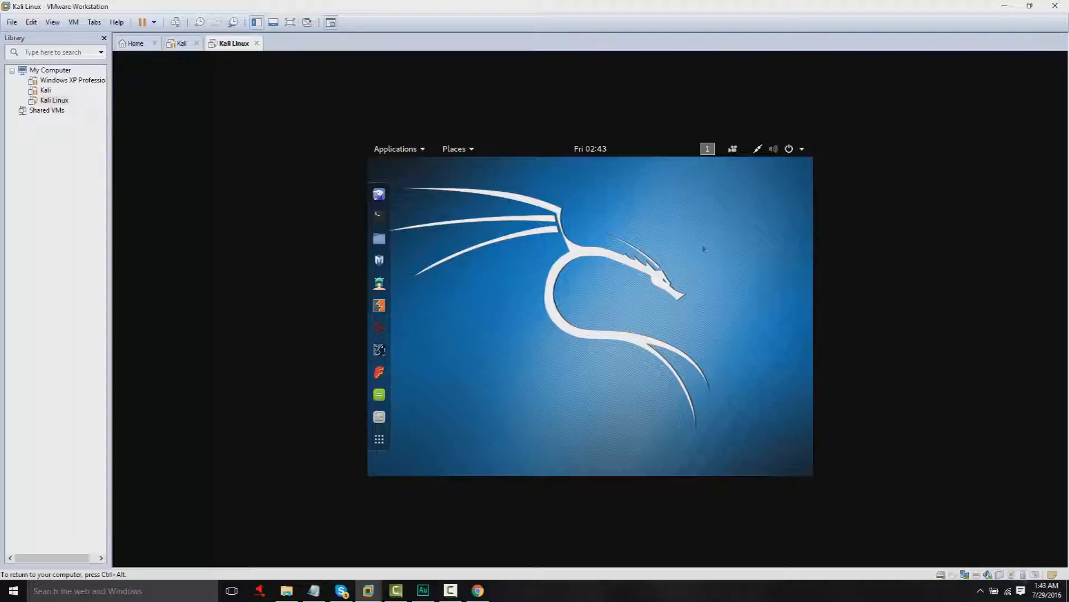